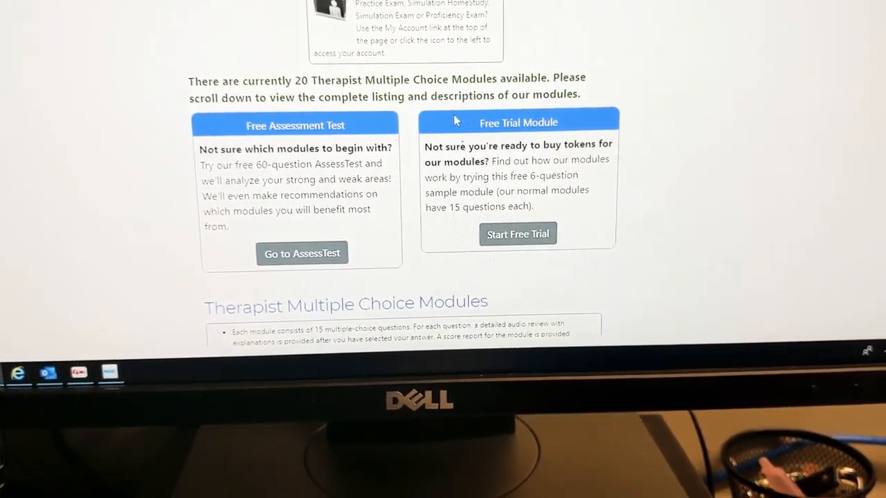
Browse the practice home, then launch the Therapist Multiple Choice AssessTest to its first ventilation blood-gas question.
scroll("down", 3)
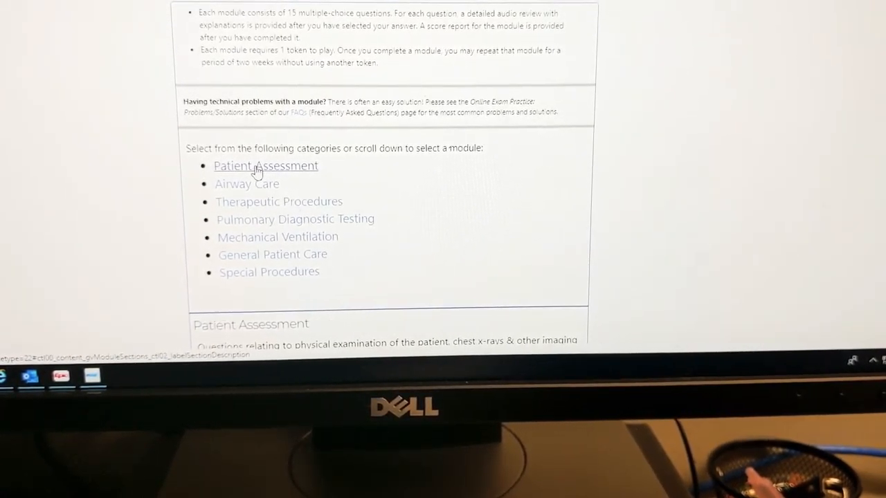
mouse_move(443, 171)
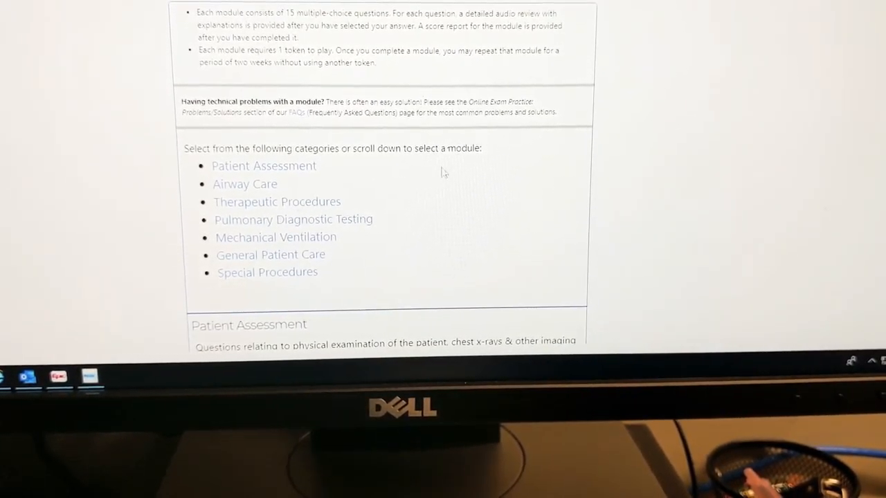
mouse_move(529, 168)
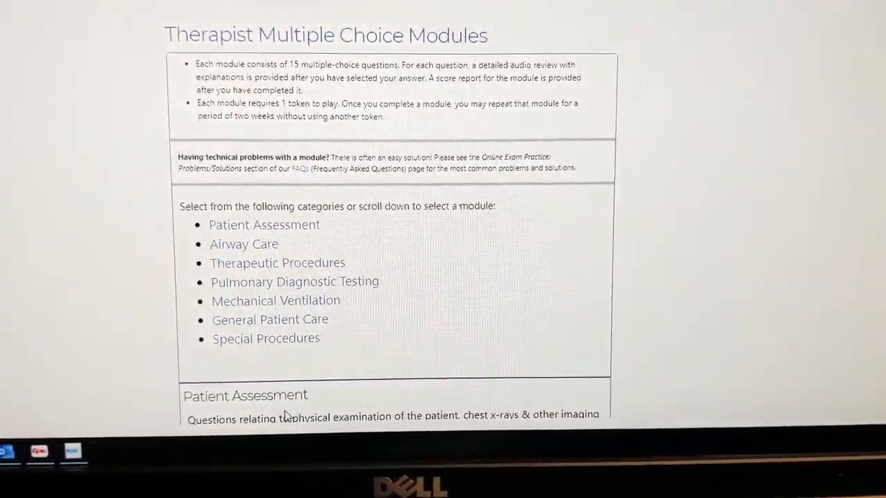
scroll("down", 3)
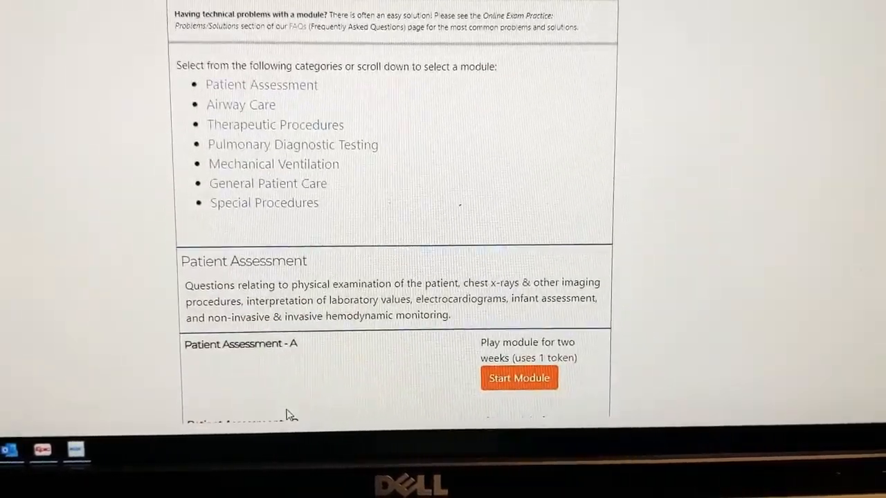
scroll("down", 3)
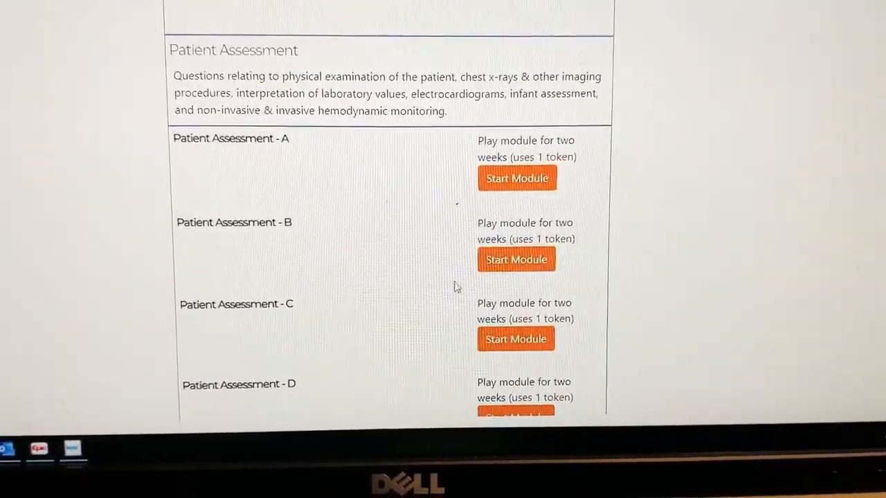
mouse_move(265, 252)
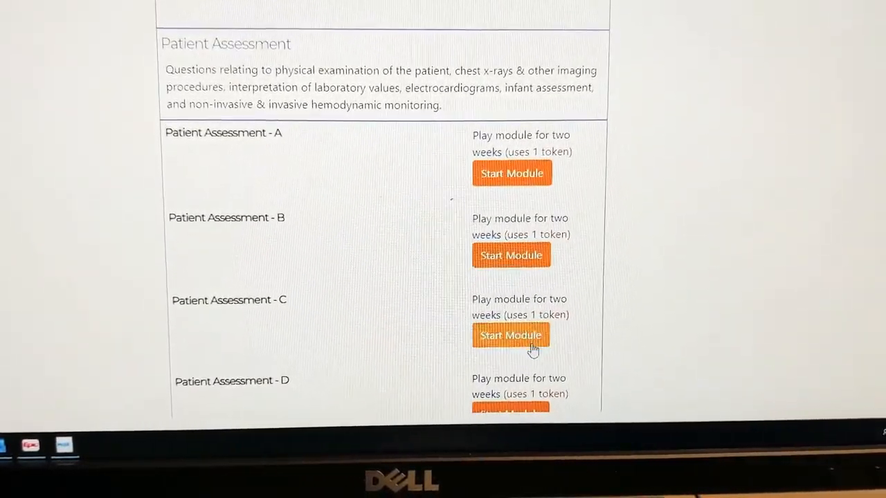
scroll("up", 3)
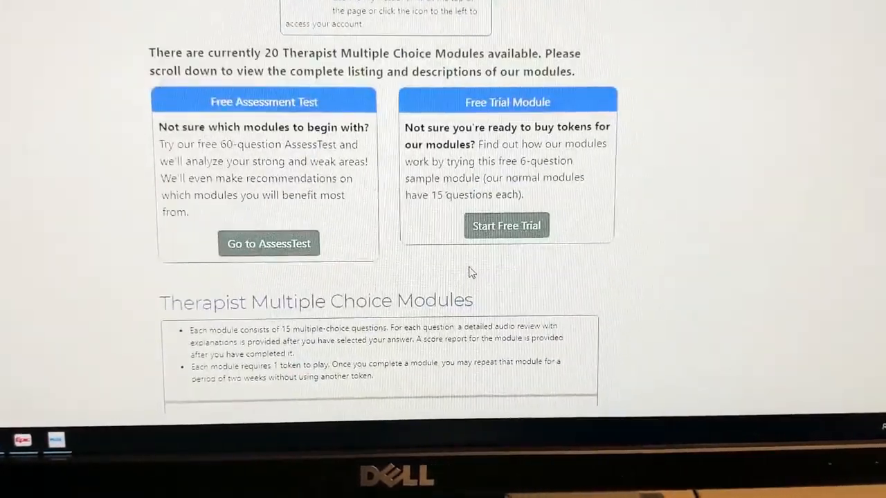
left_click(268, 244)
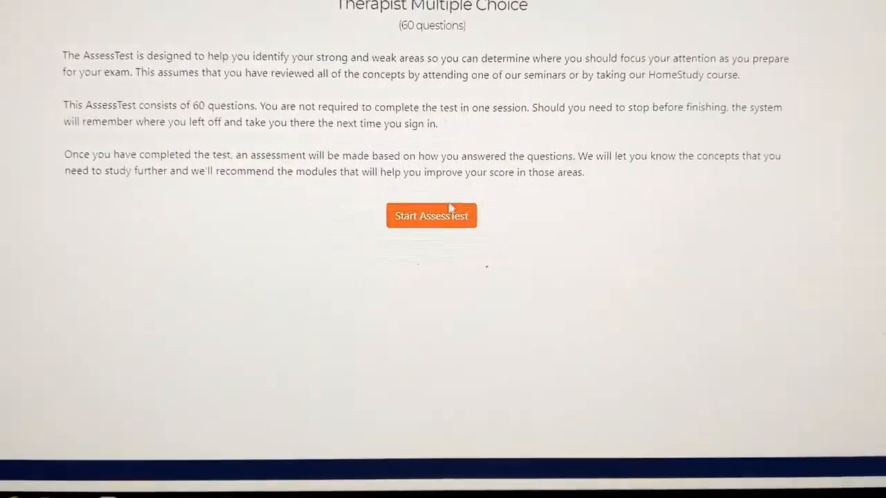
left_click(432, 216)
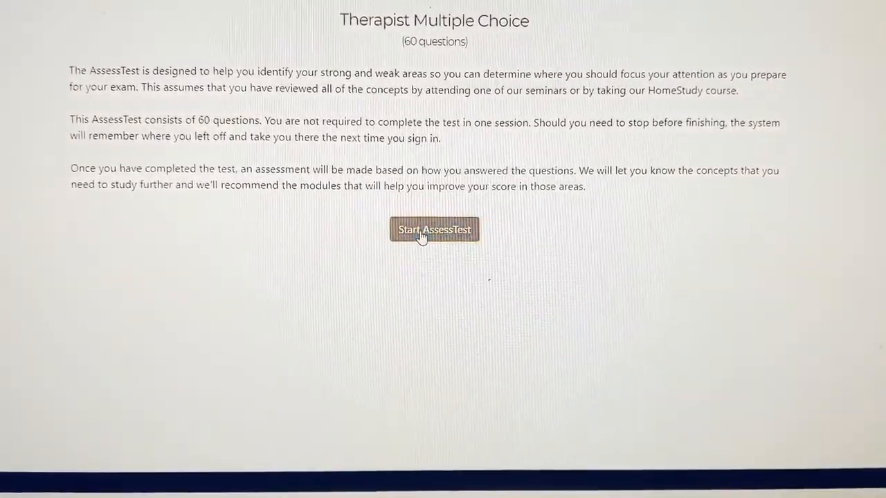
left_click(434, 230)
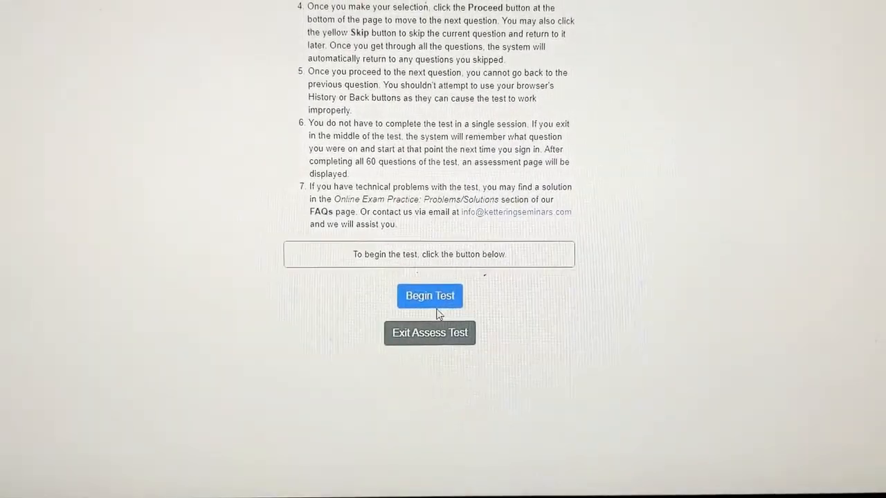
left_click(429, 297)
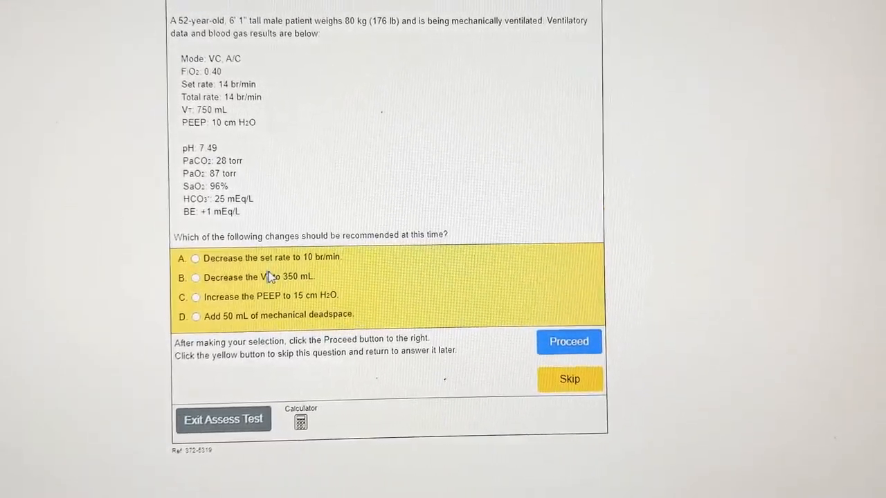
Answer set rate 10, oxygen, STAT chest x-ray and 100 psi through question 4 of 60, then exit the AssessTest.
left_click(196, 259)
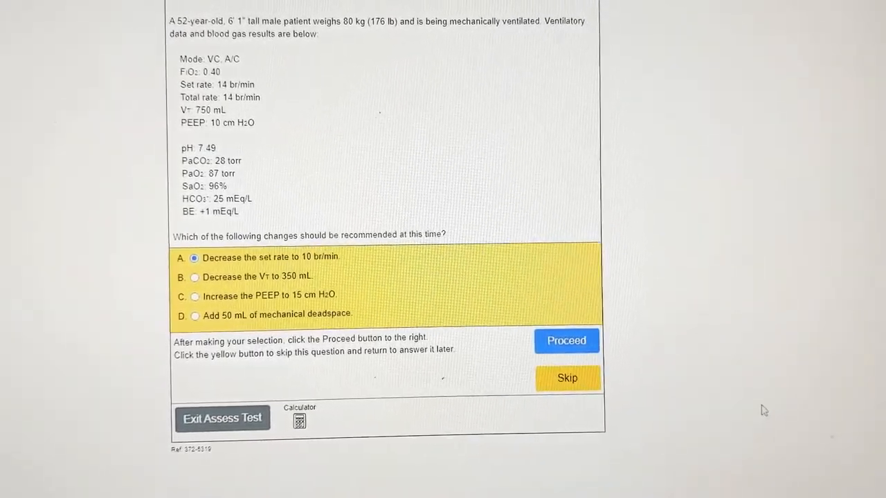
left_click(566, 341)
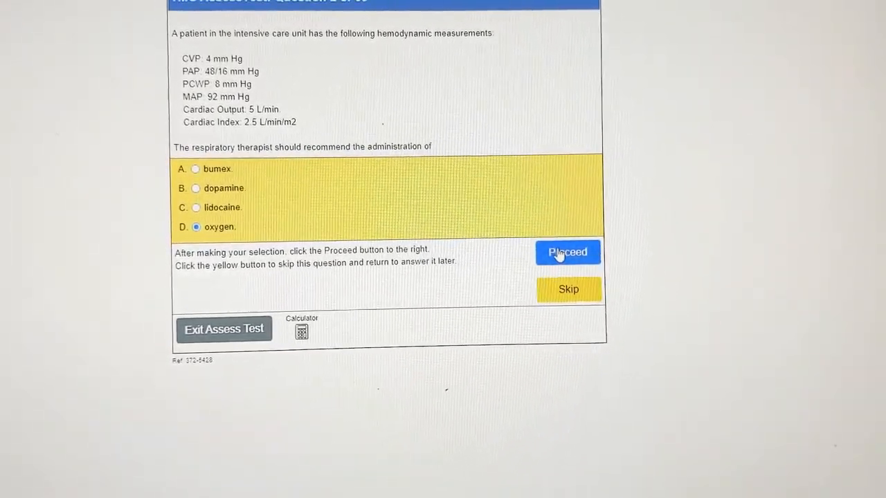
left_click(567, 252)
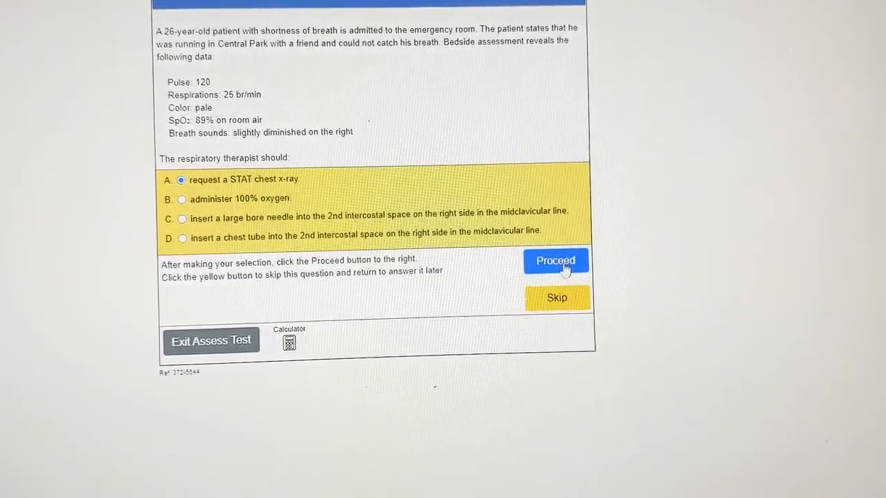
left_click(556, 261)
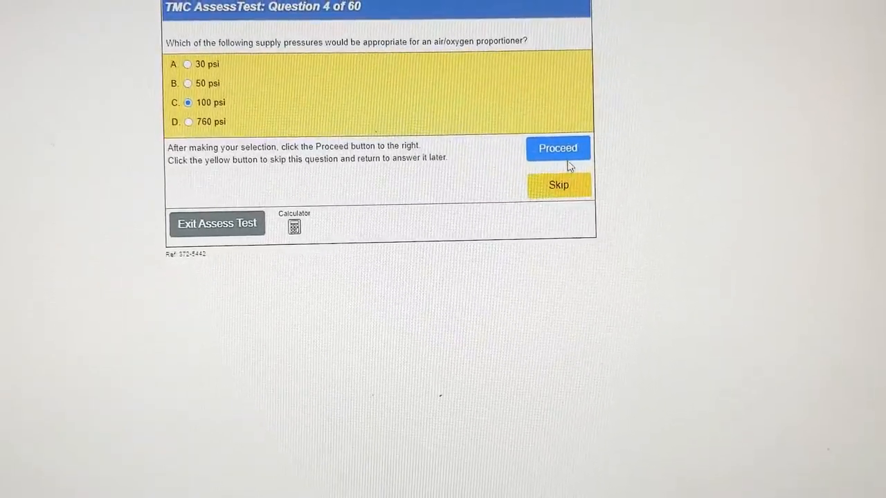
left_click(558, 149)
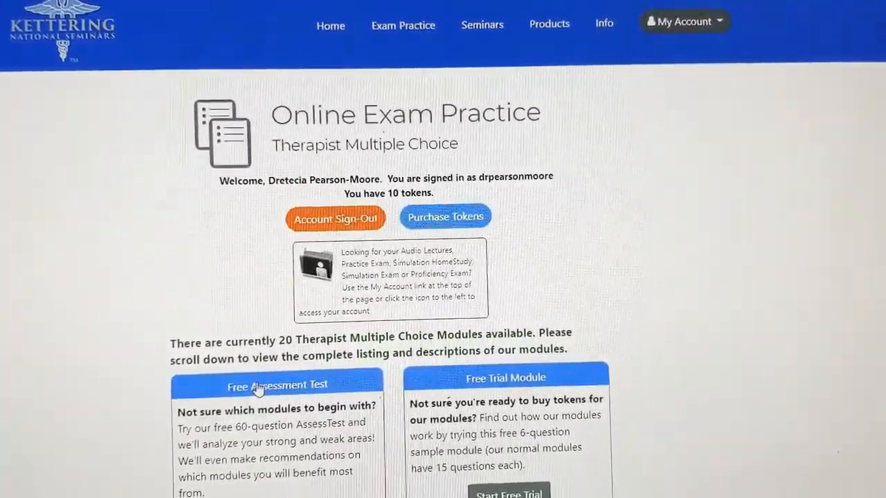
Enter the free trial TMC module past the audio check, then exit it unstarted, leaving the continue-or-quit prompt.
scroll("down", 3)
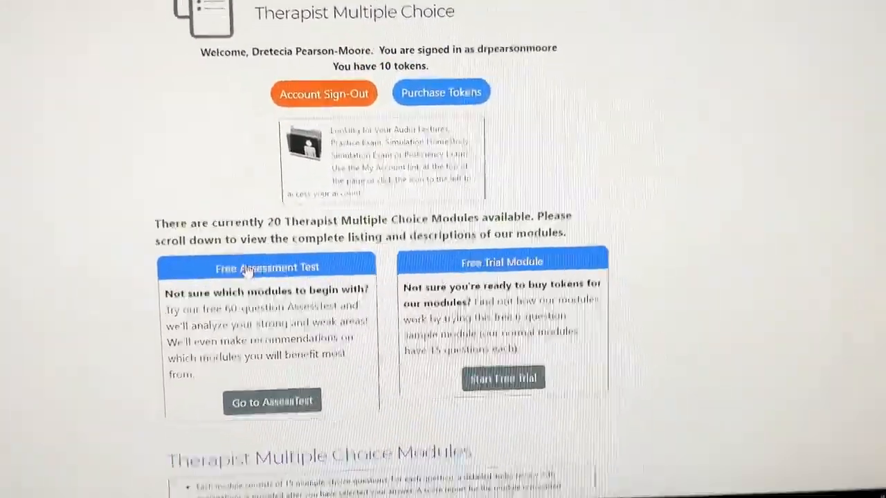
scroll("down", 3)
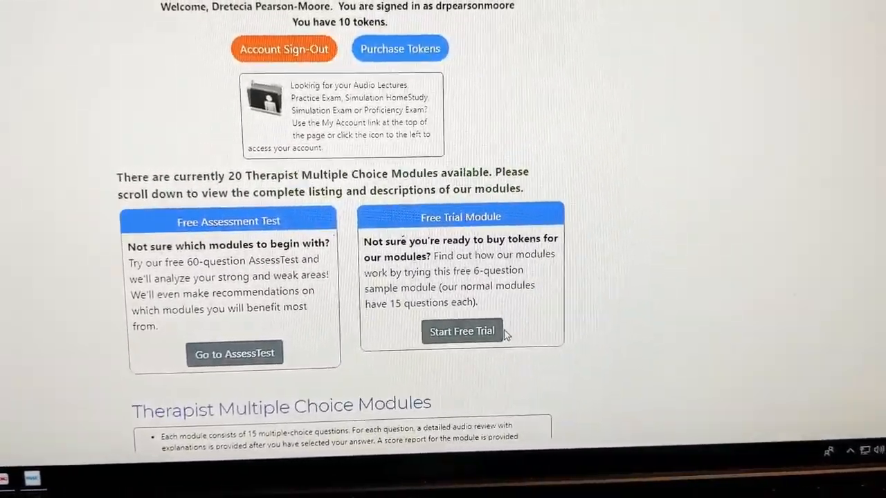
left_click(463, 331)
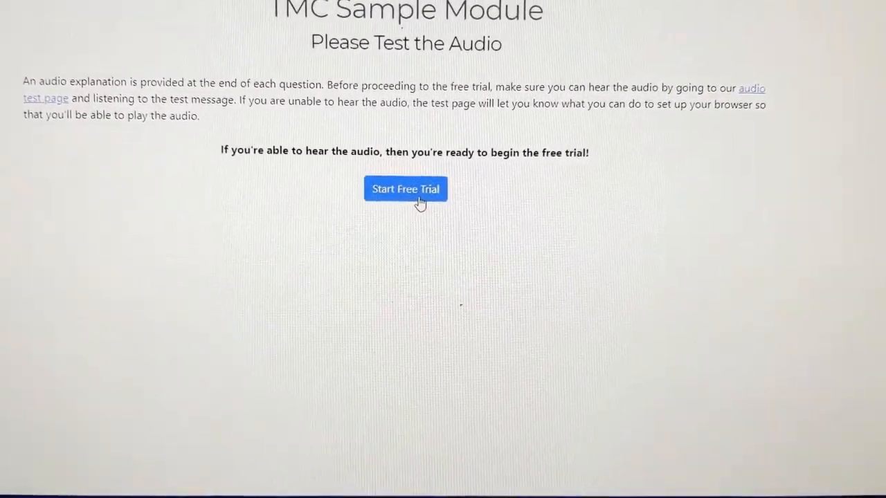
left_click(405, 188)
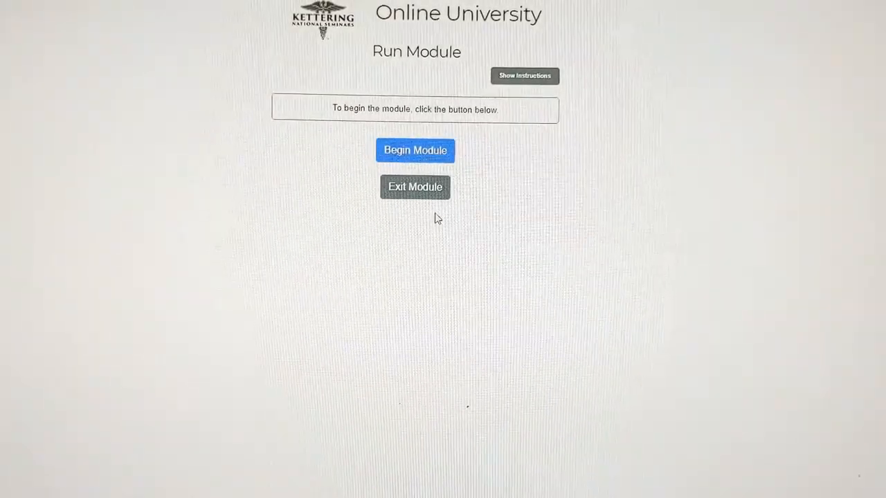
left_click(415, 149)
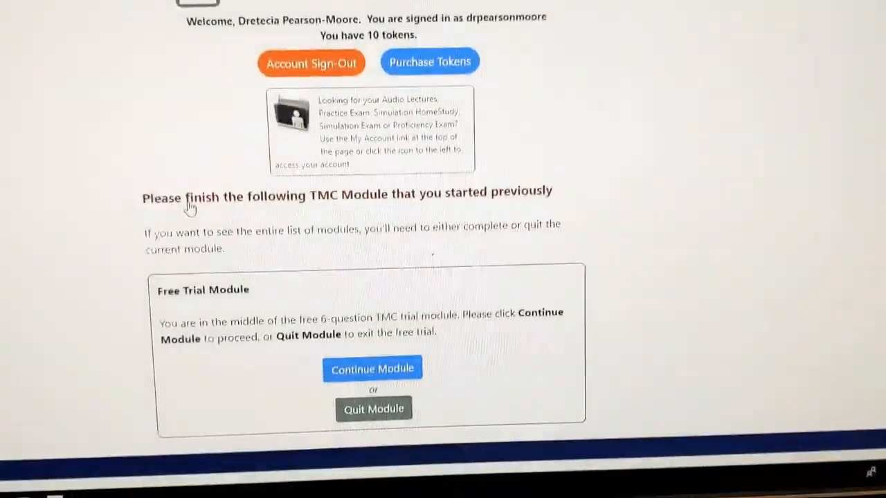
scroll("down", 3)
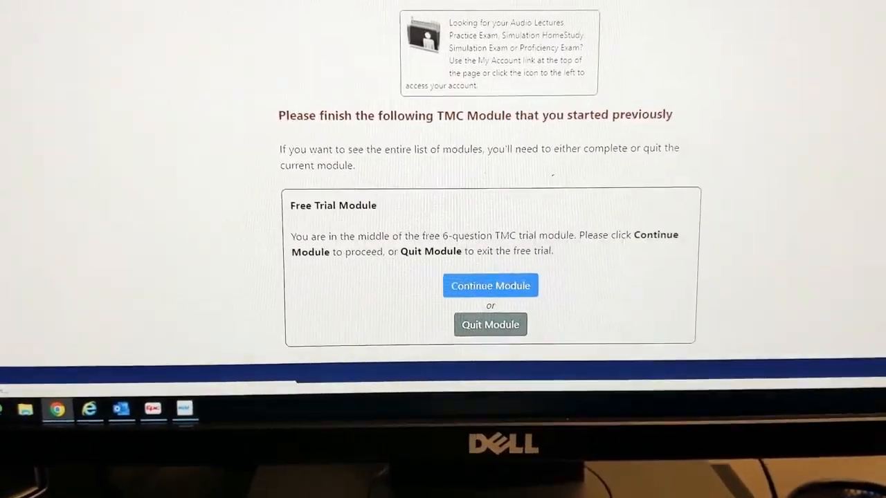
Review the Online Audio Lectures page showing TMC lecture access expired, then return to My Account home.
left_click(490, 324)
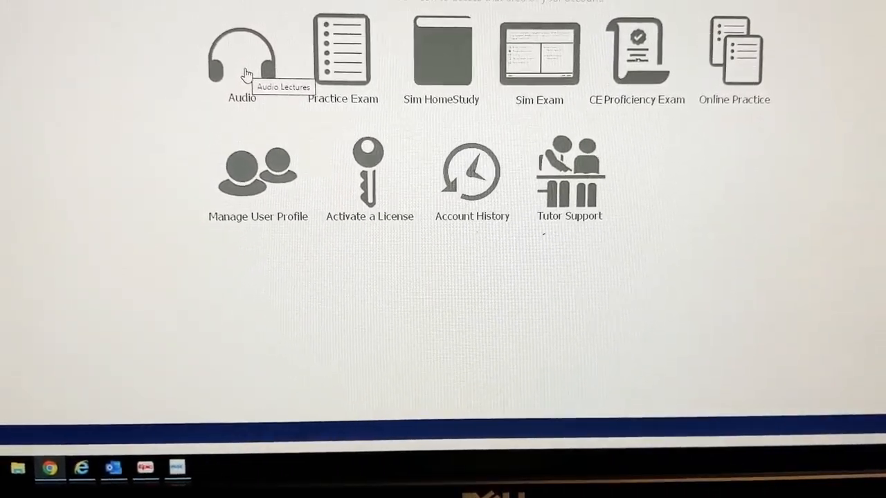
left_click(242, 53)
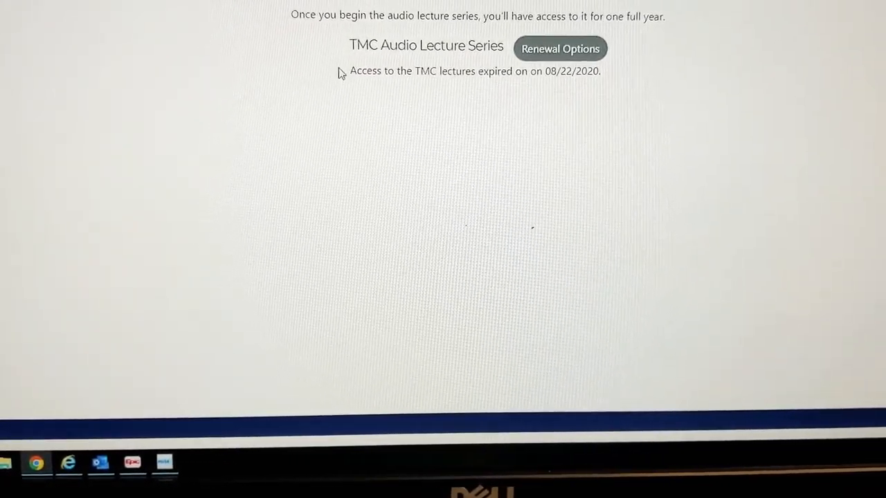
mouse_move(388, 200)
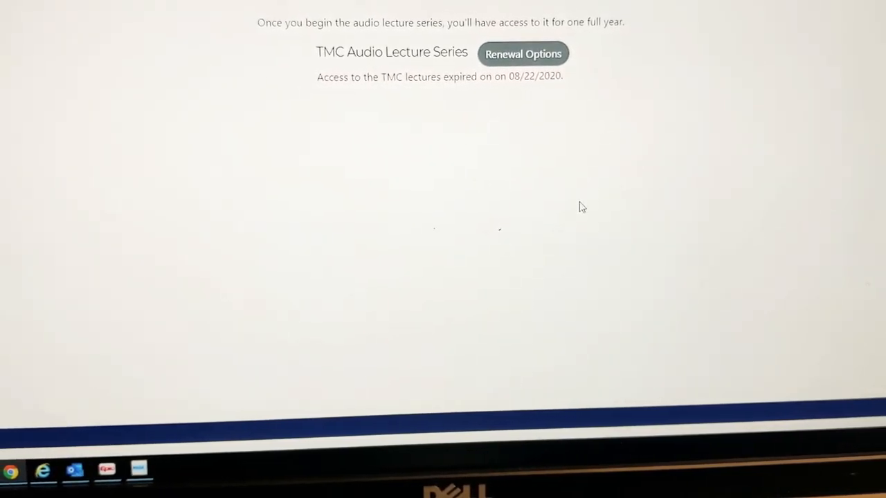
mouse_move(497, 200)
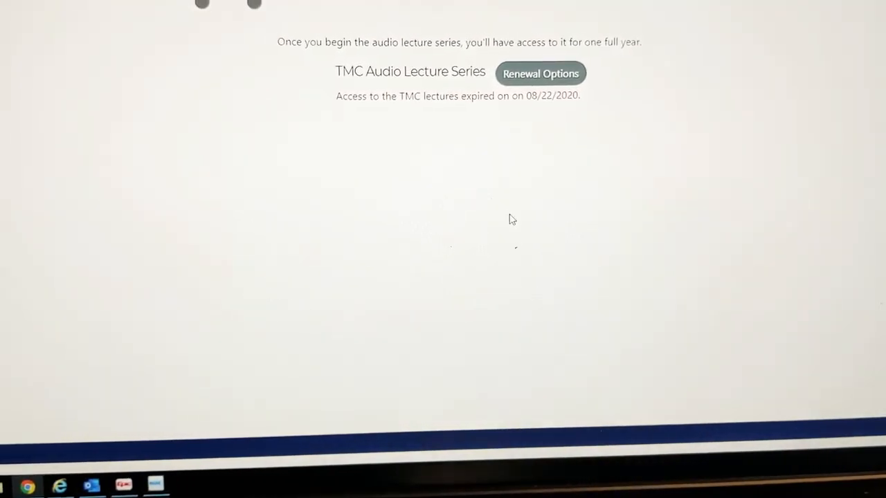
scroll("up", 3)
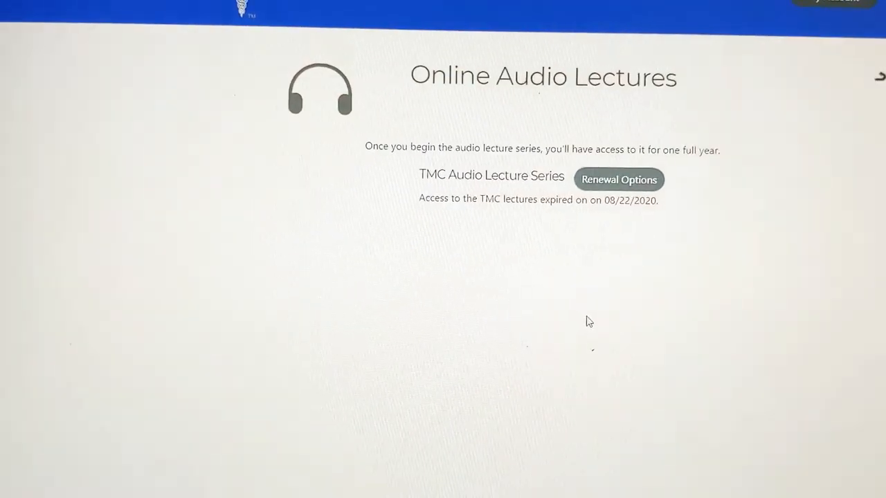
scroll("down", 3)
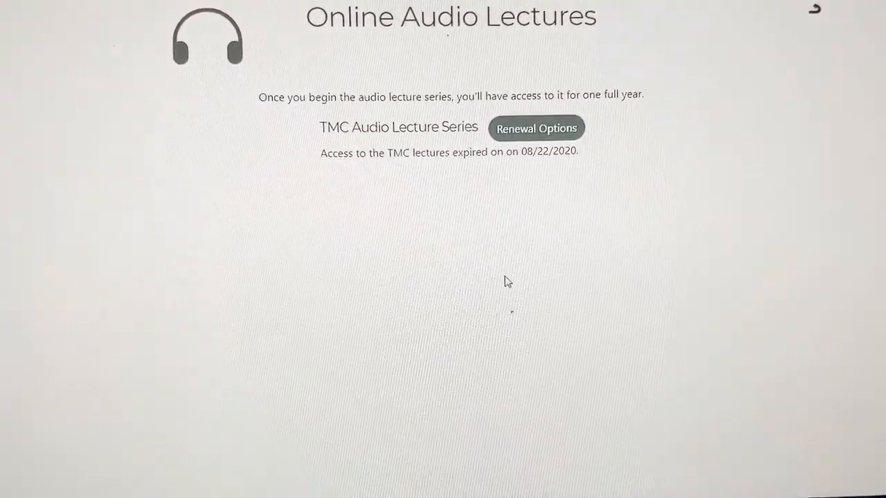
scroll("down", 3)
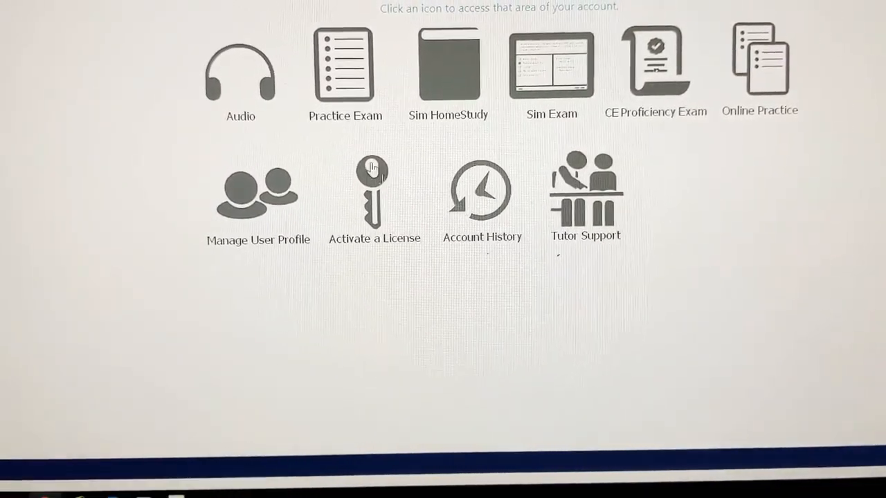
Launch the TMC Practice Exam to question 1 of 160 about the 48-year-old female.
left_click(345, 66)
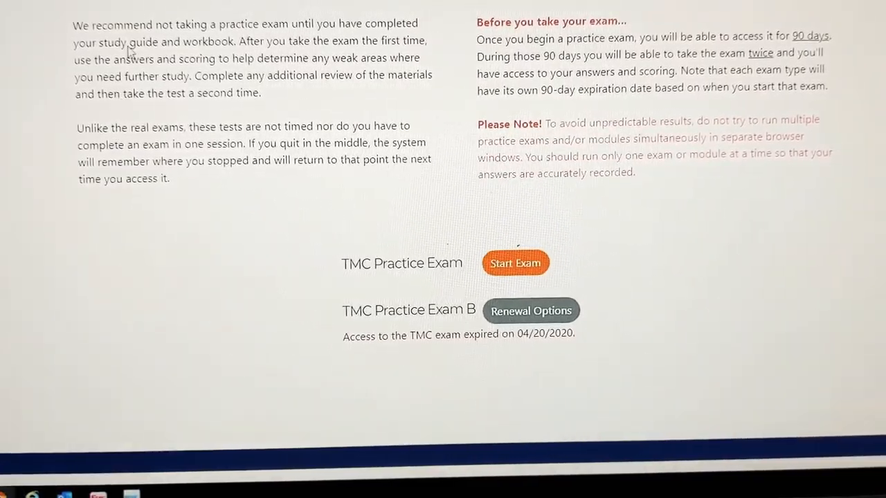
scroll("up", 3)
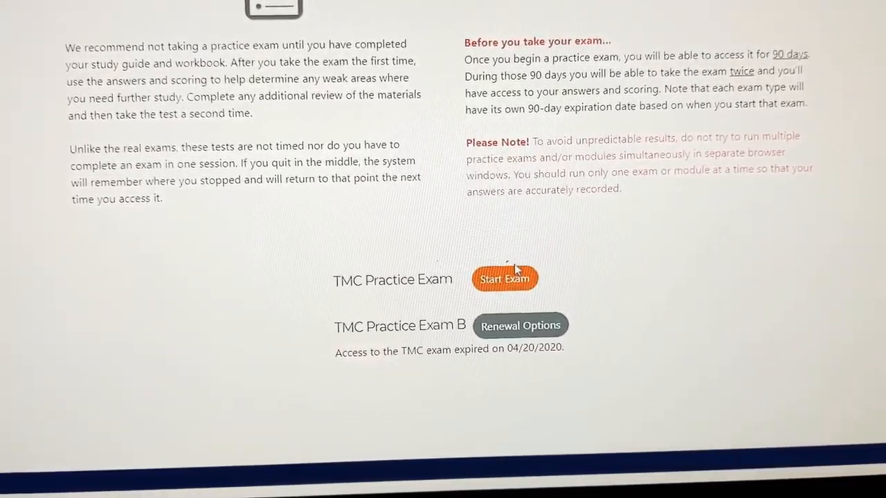
left_click(503, 278)
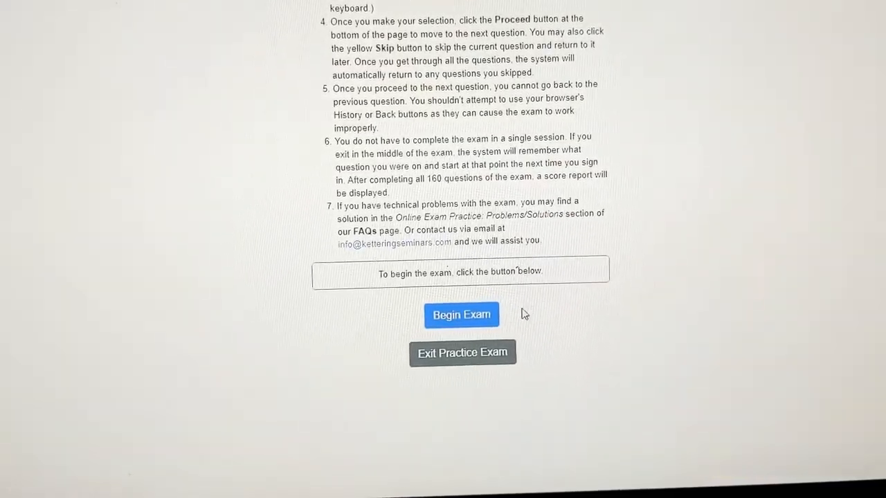
left_click(462, 315)
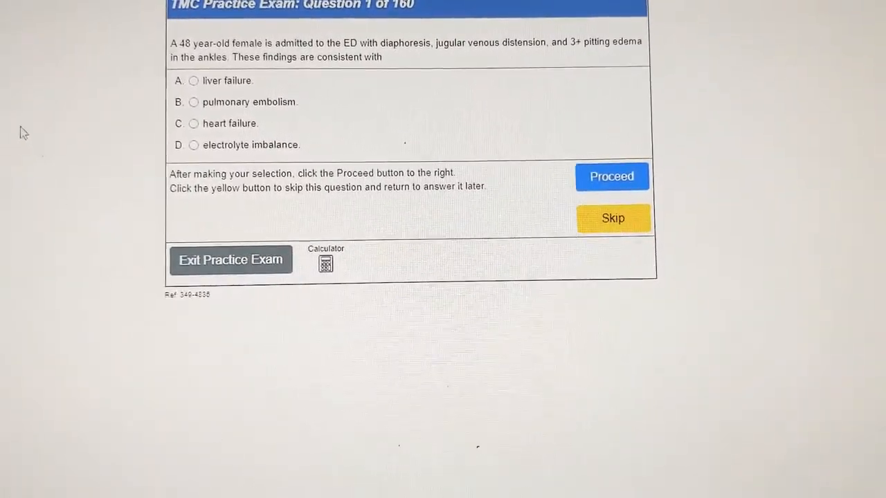
Answer heart failure for question 1, then proceed through questions 2-5 to the forced vital capacity question.
left_click(193, 125)
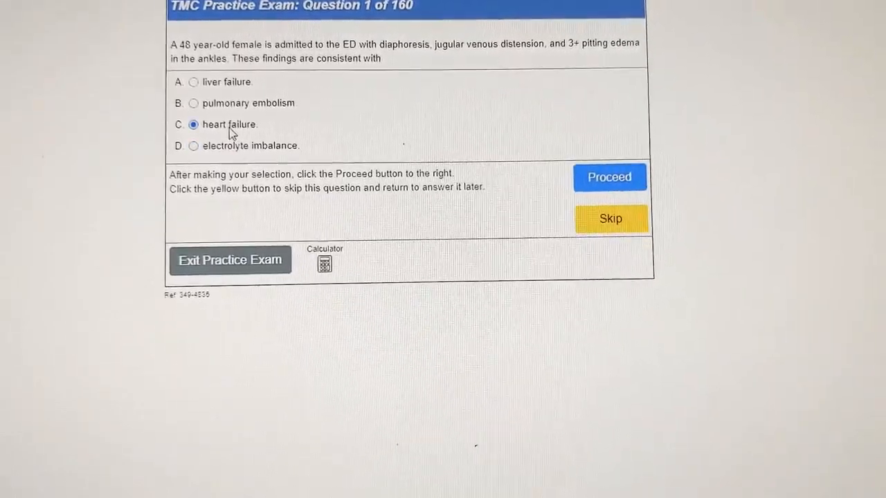
left_click(609, 178)
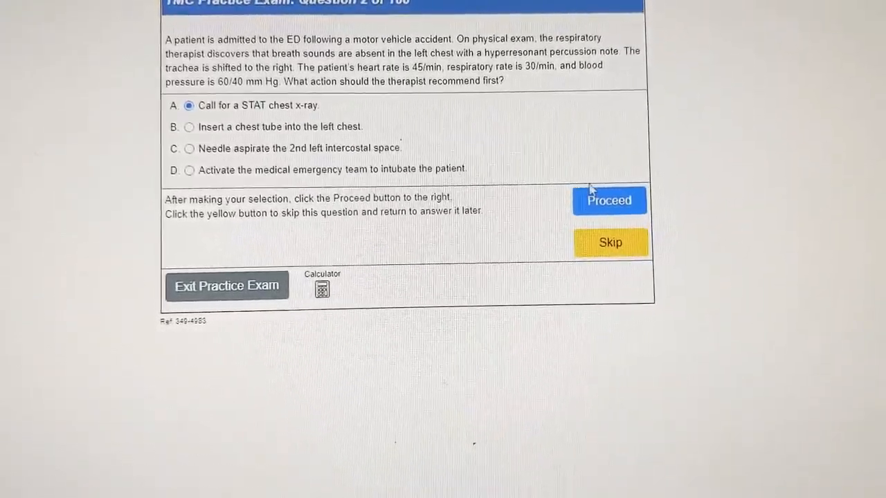
left_click(609, 243)
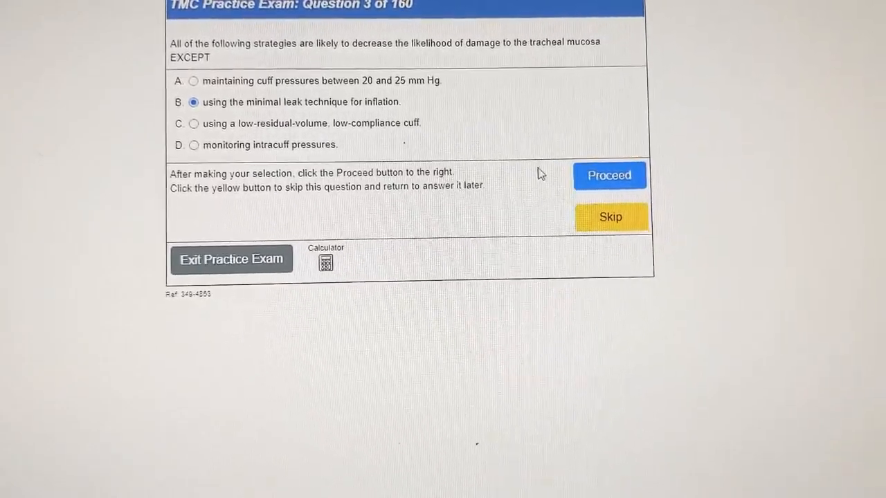
left_click(609, 174)
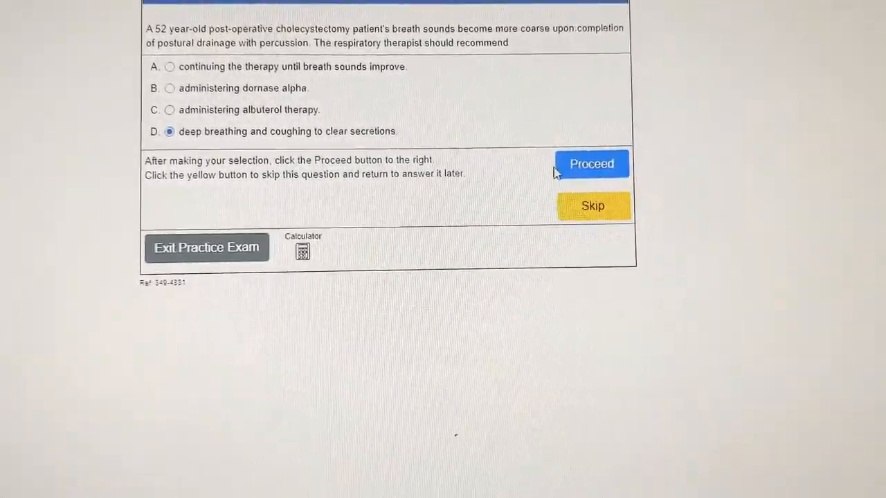
left_click(592, 163)
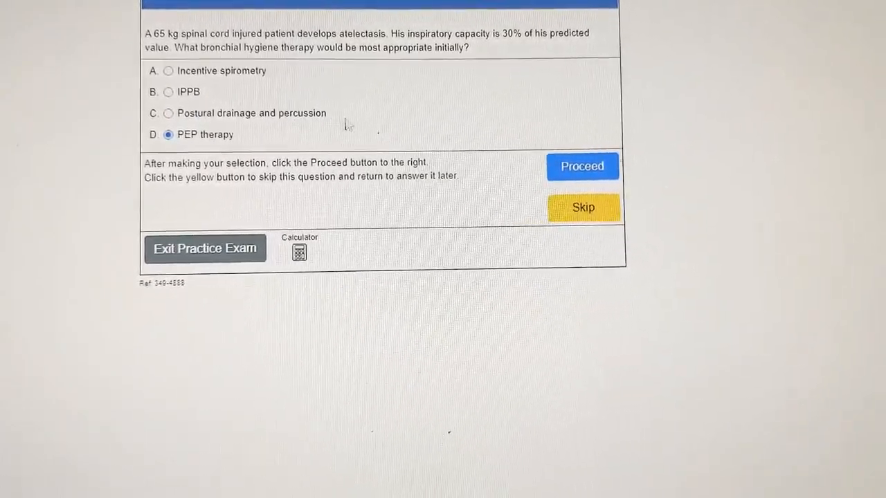
left_click(582, 166)
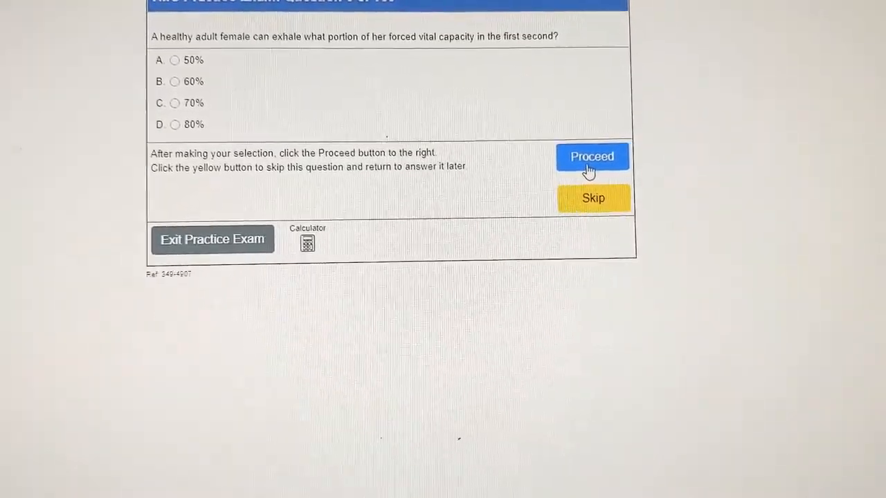
mouse_move(479, 219)
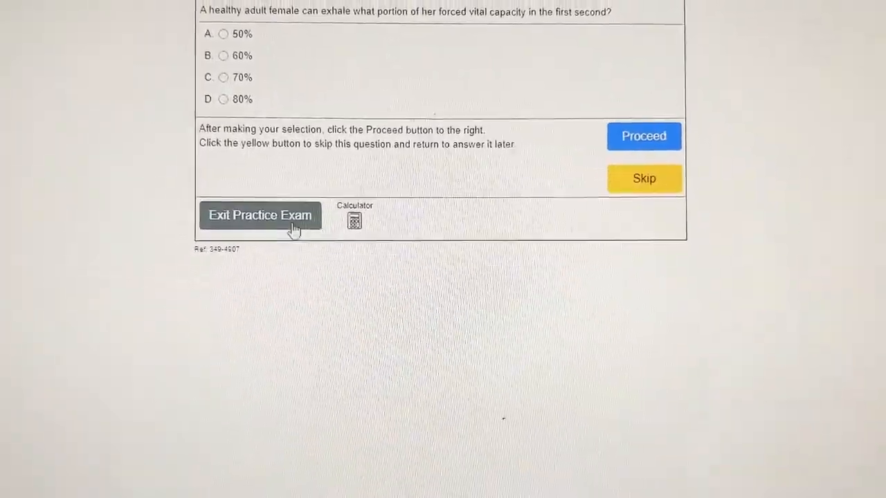
Exit the practice exam, enter the Sim Exam area and view renewal options for the expired simulation exam.
left_click(260, 216)
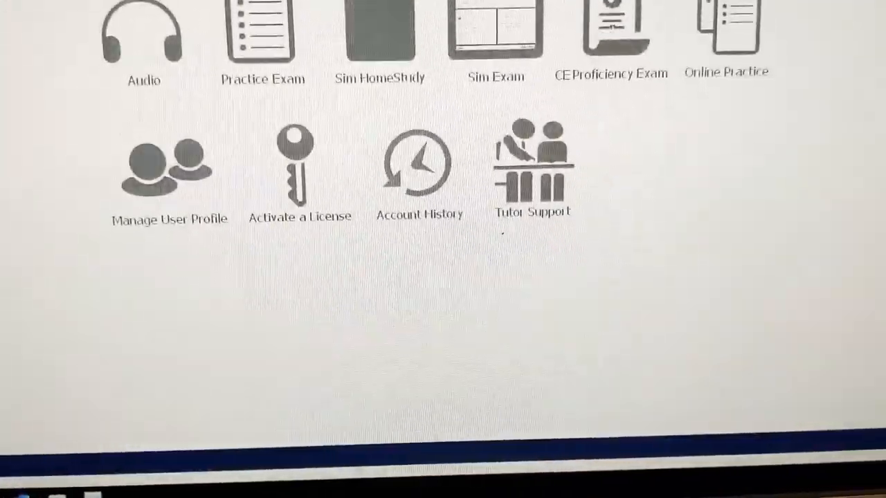
left_click(379, 30)
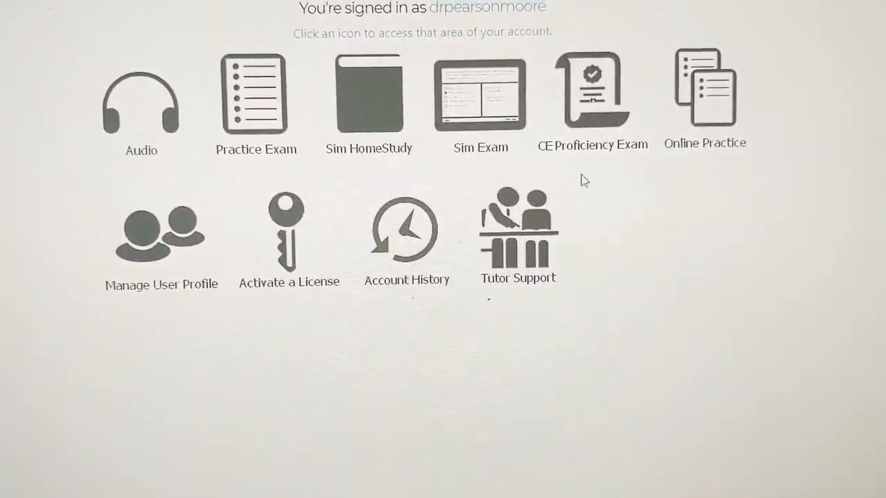
left_click(479, 94)
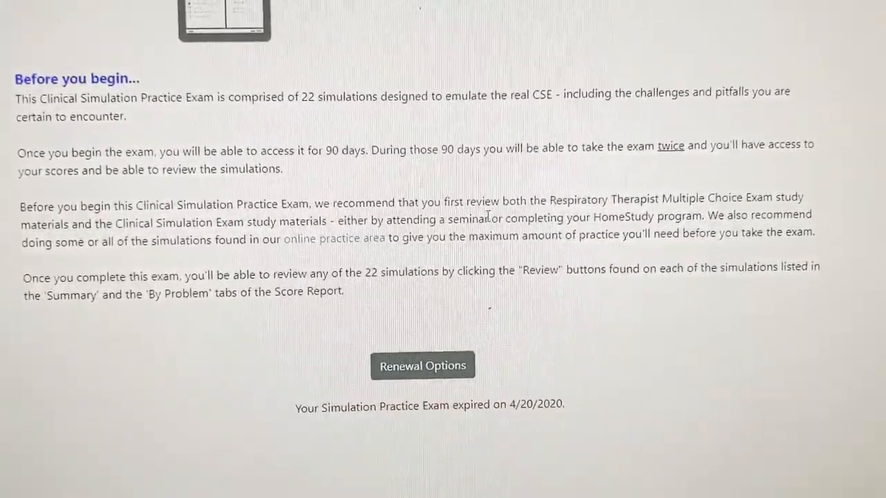
scroll("down", 3)
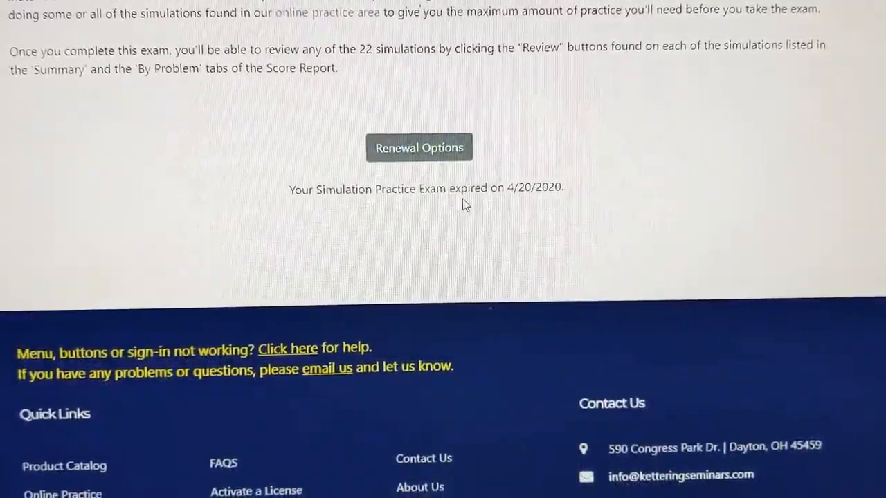
left_click(418, 146)
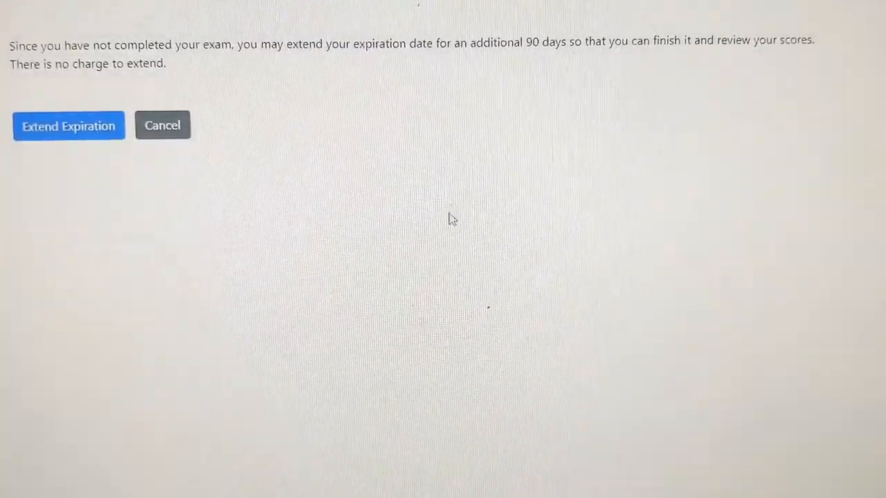
mouse_move(778, 296)
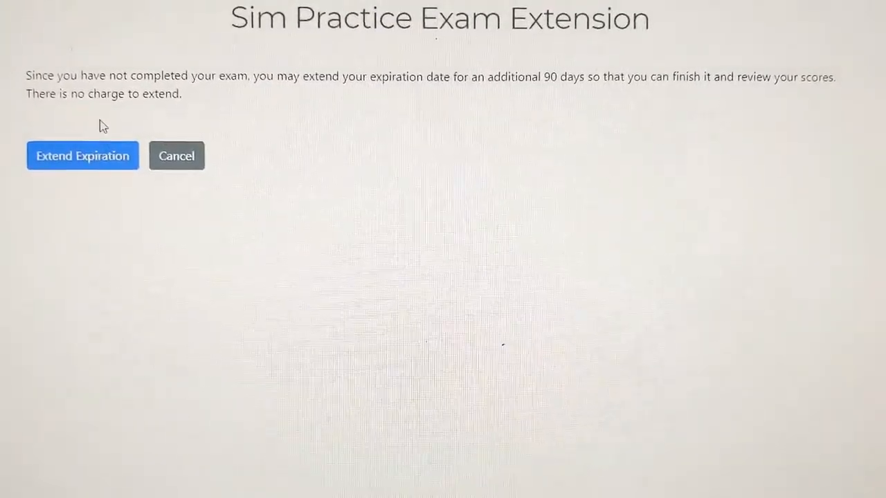
Extend the sim exam, answer mild obstructive with no bronchodilator response, then recommend pulmonary rehab referral and inhaled beta-2 agonist.
left_click(83, 155)
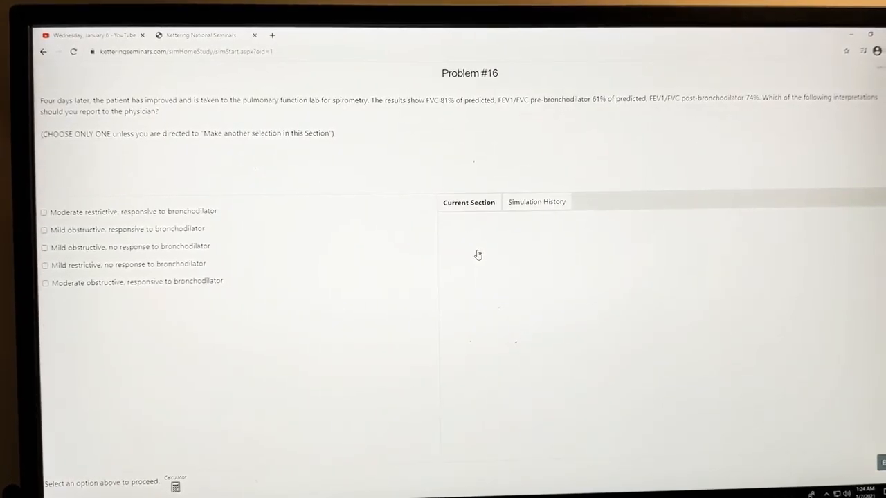
mouse_move(460, 326)
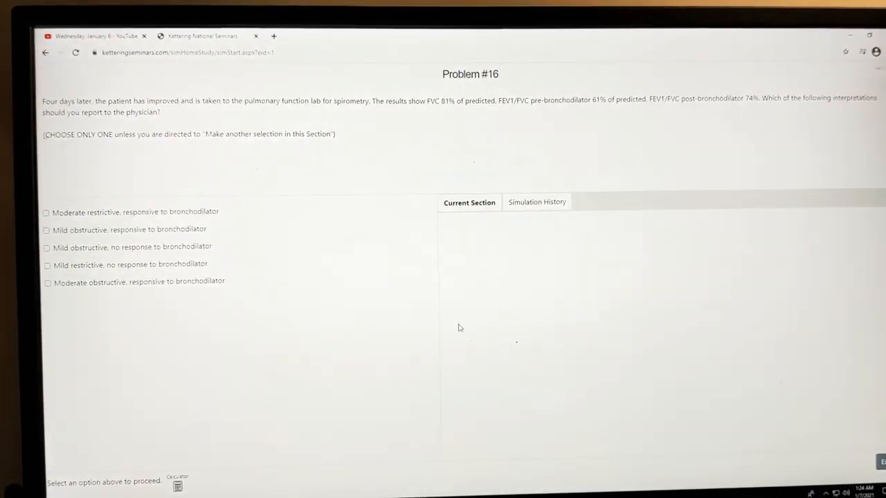
left_click(47, 247)
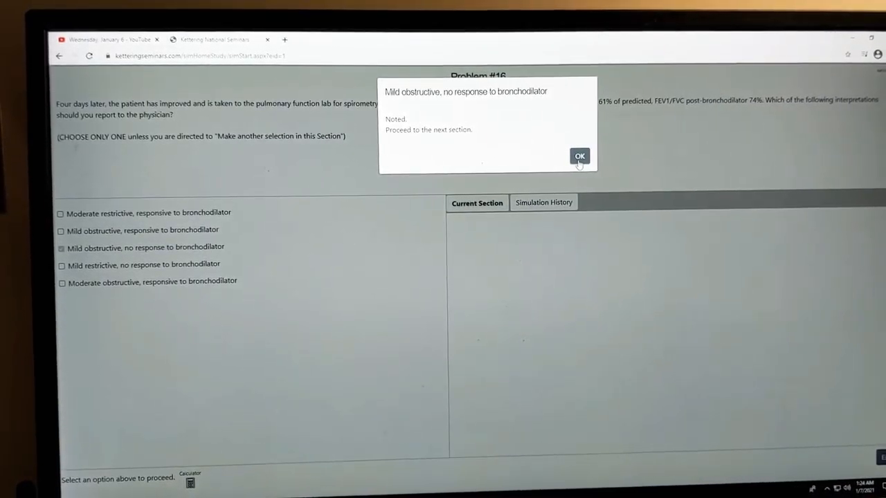
left_click(580, 156)
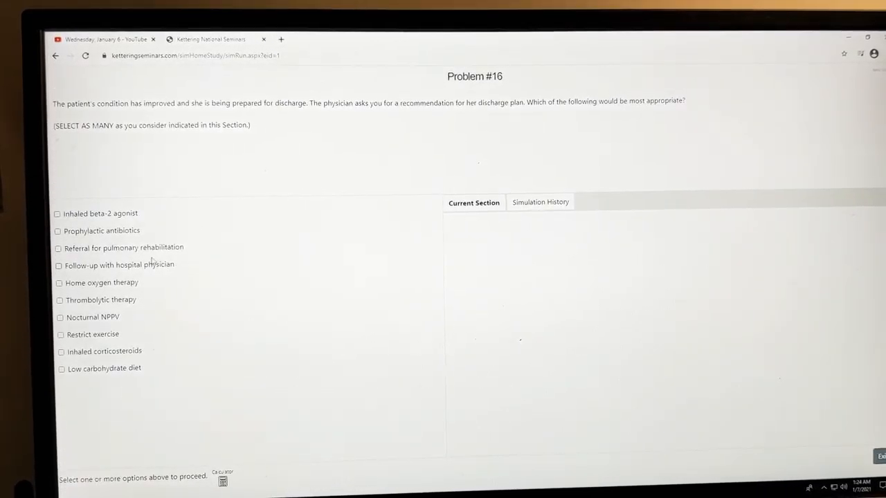
left_click(58, 247)
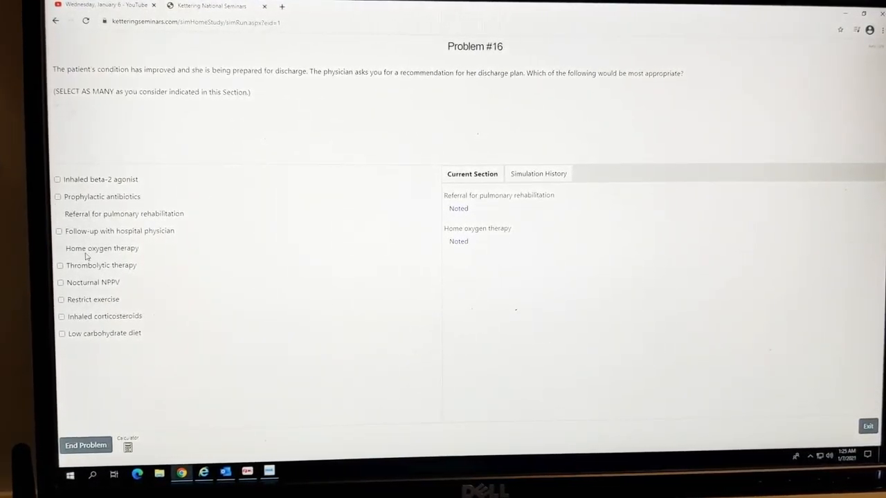
left_click(59, 180)
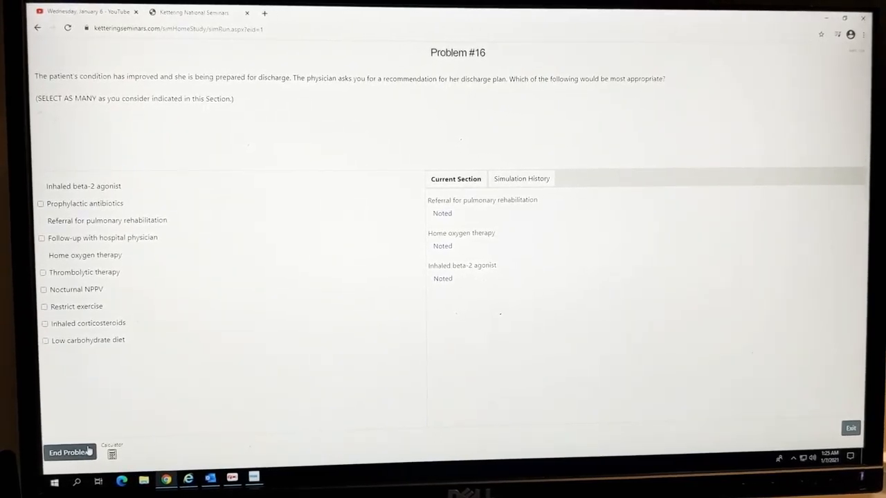
End Problem #16, confirm, and exit to the home page showing the account with 10 tokens.
left_click(70, 451)
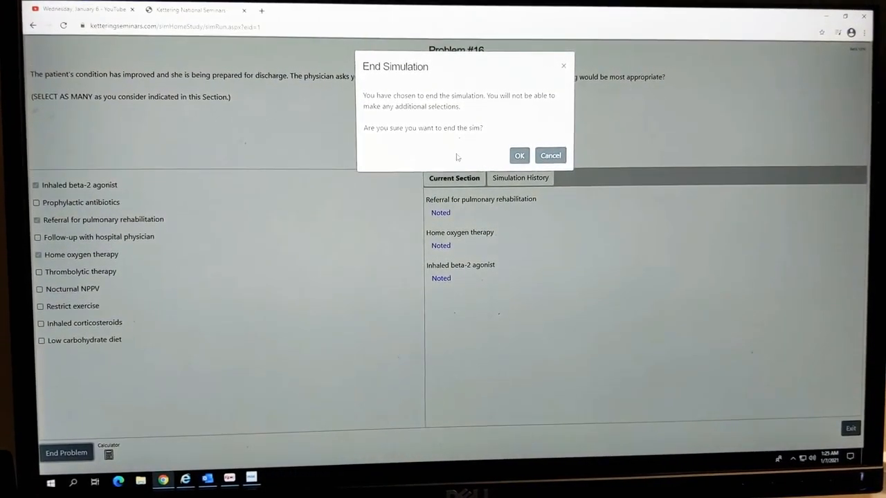
left_click(519, 155)
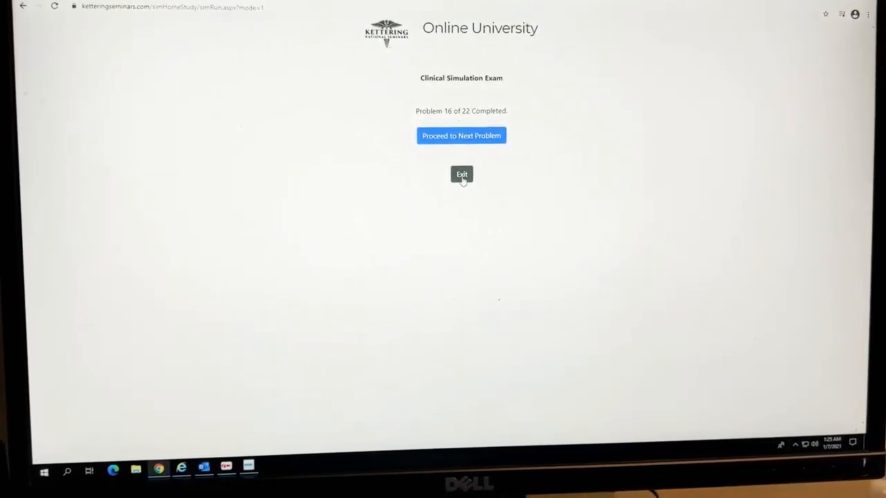
left_click(463, 175)
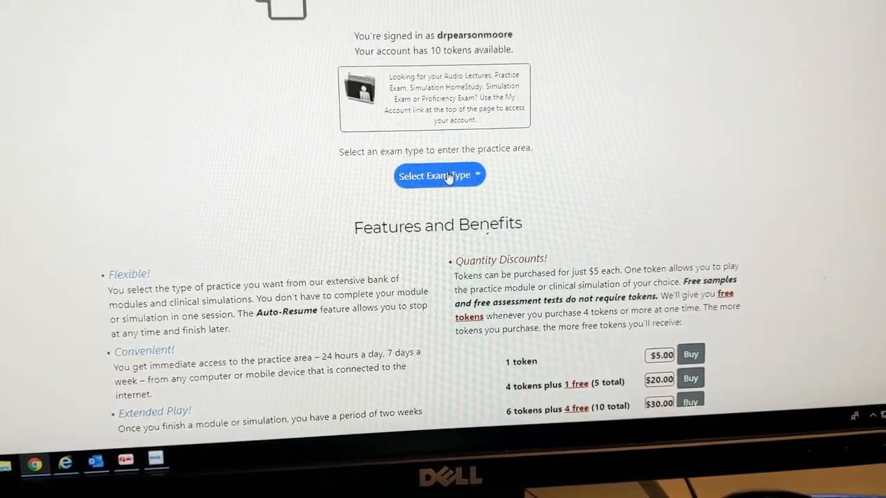
Visit the TMC practice area, return home, then enter Clinical Simulations and launch the free RRT trial simulation start page.
left_click(439, 175)
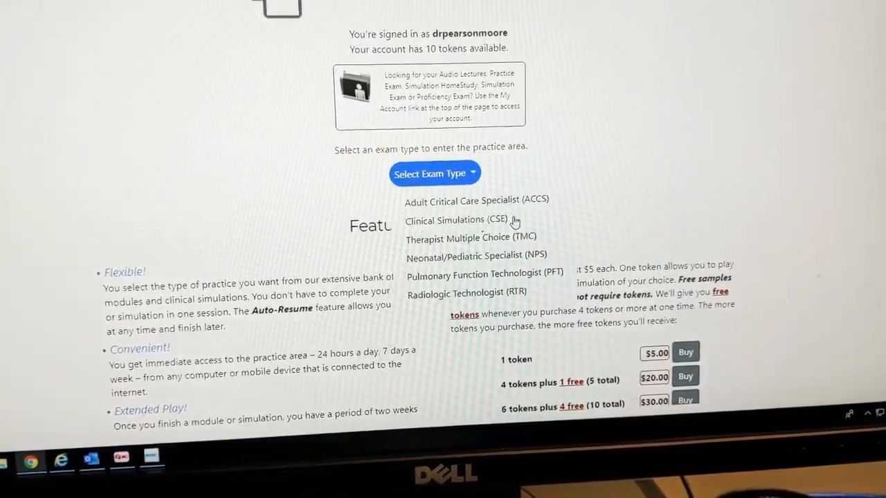
left_click(471, 236)
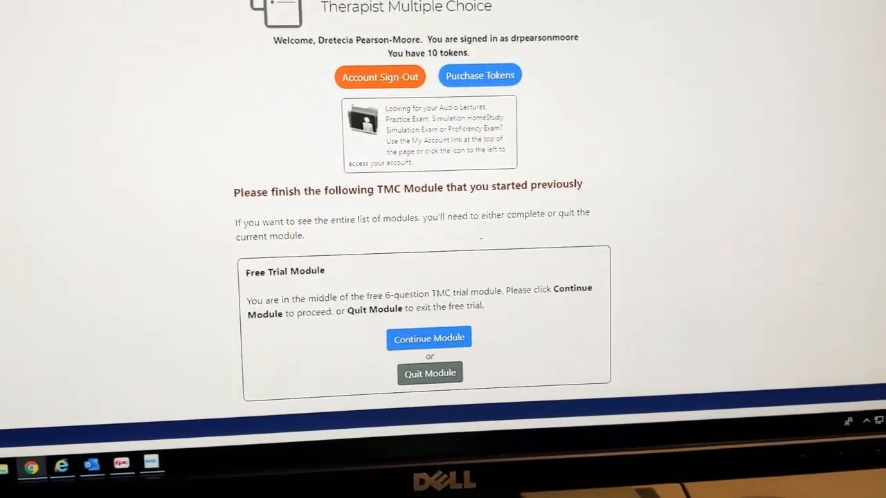
left_click(429, 373)
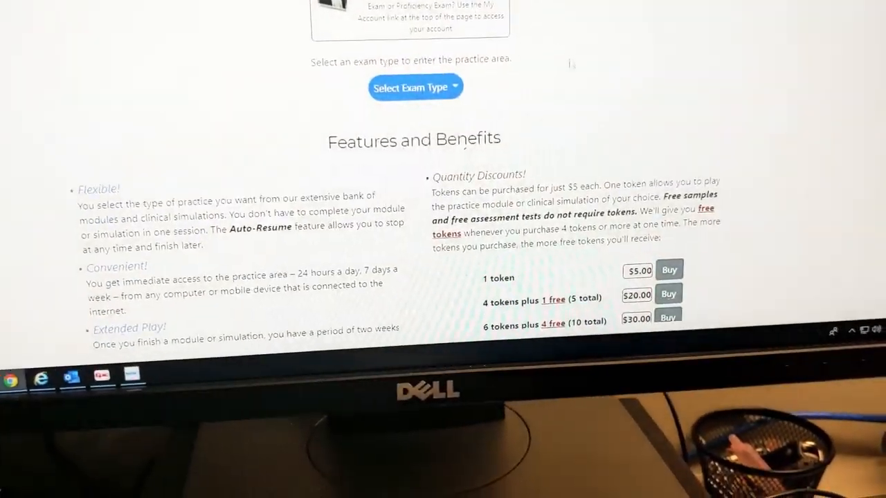
left_click(415, 86)
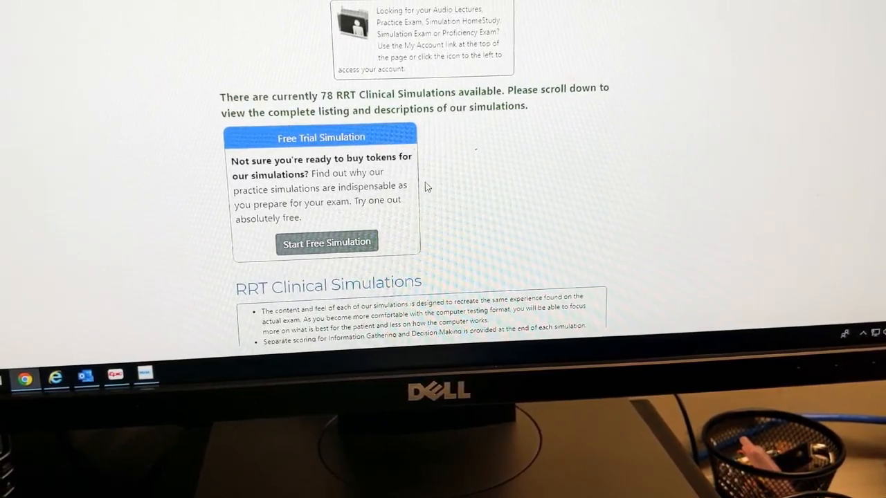
scroll("down", 3)
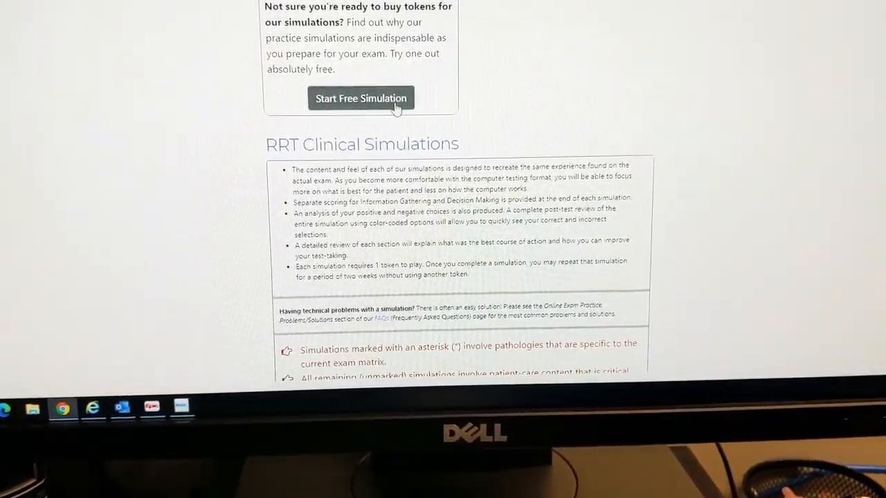
left_click(359, 97)
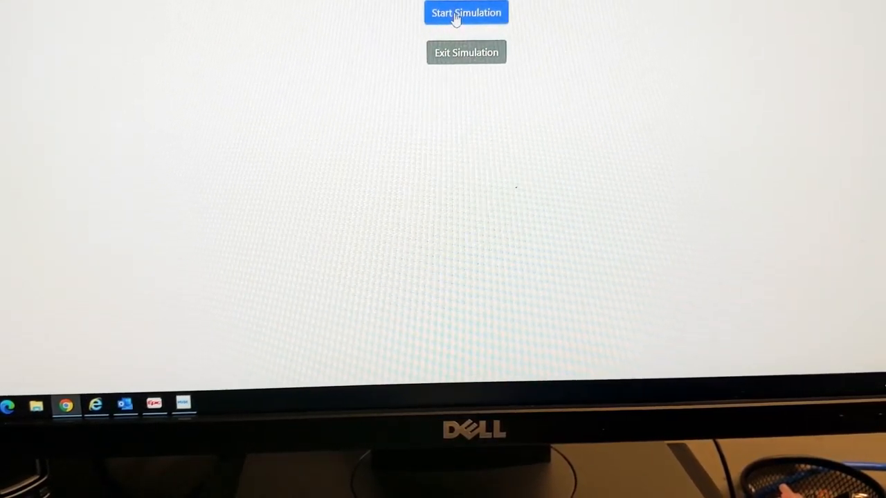
Start the free trial simulation and assess the patient's pulse, height and weight, and color.
left_click(465, 12)
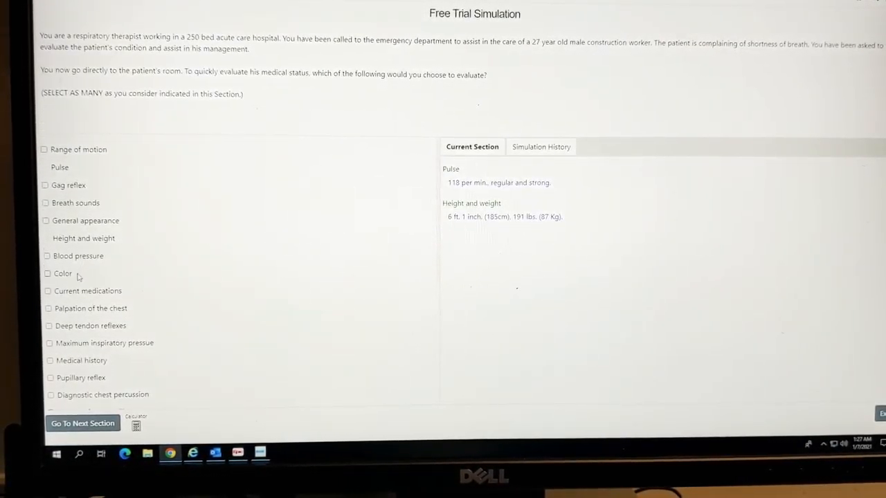
left_click(62, 274)
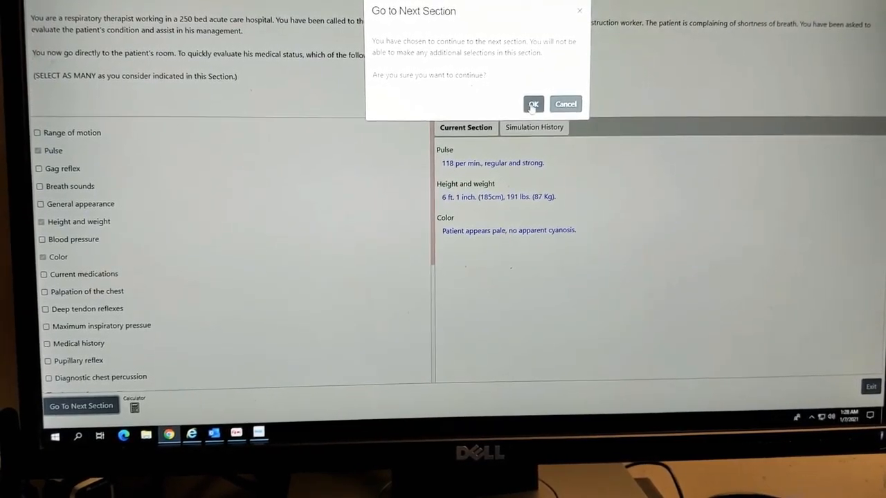
Try acute respiratory distress syndrome, get the physician's disagreement, then settle on acute asthma as the diagnosis.
left_click(533, 104)
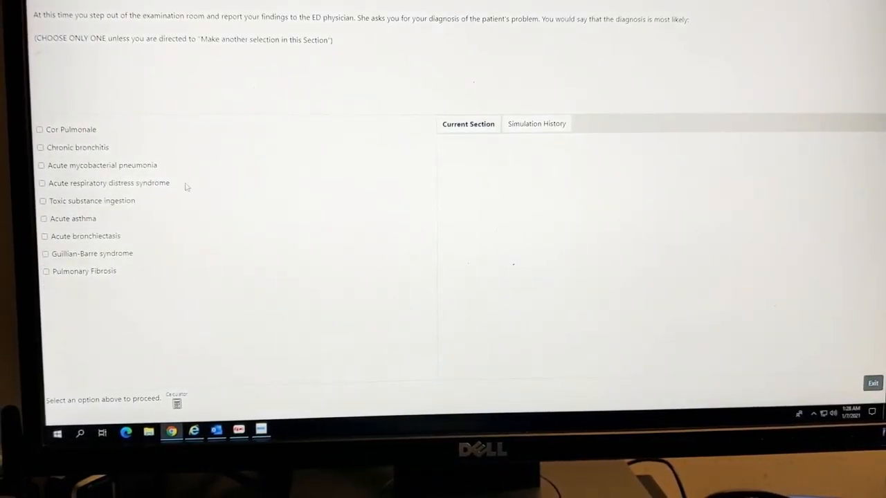
left_click(42, 183)
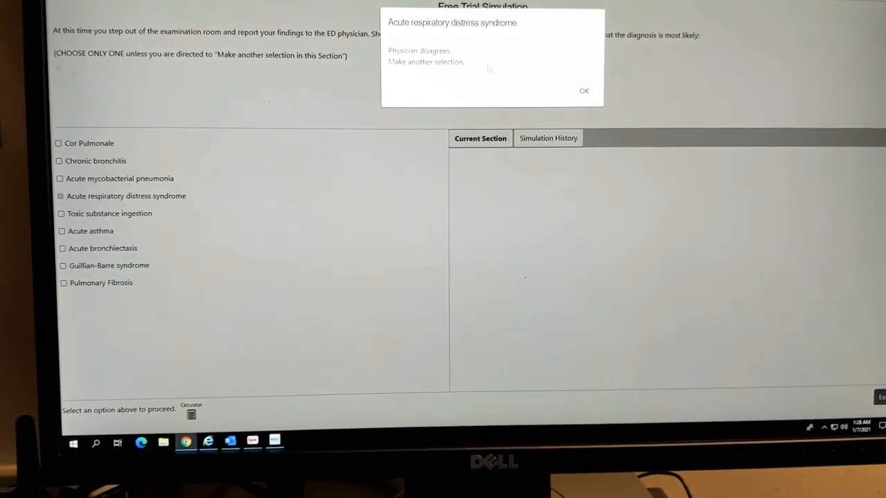
left_click(584, 92)
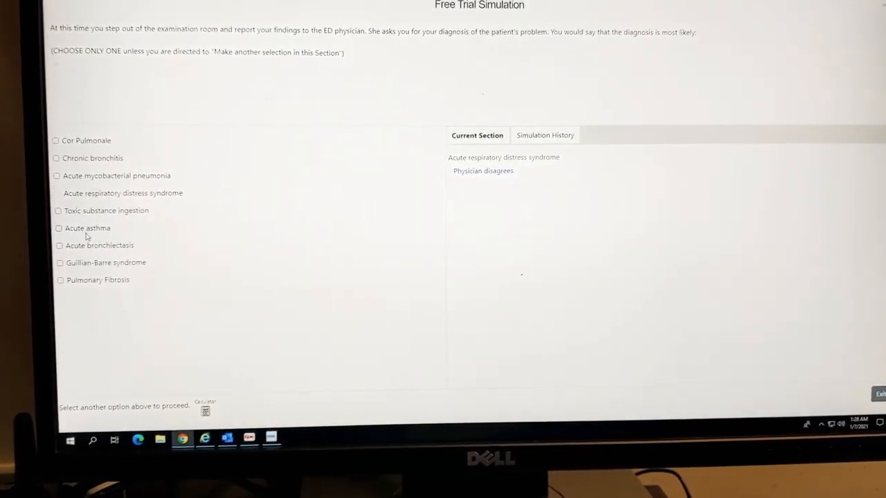
left_click(60, 227)
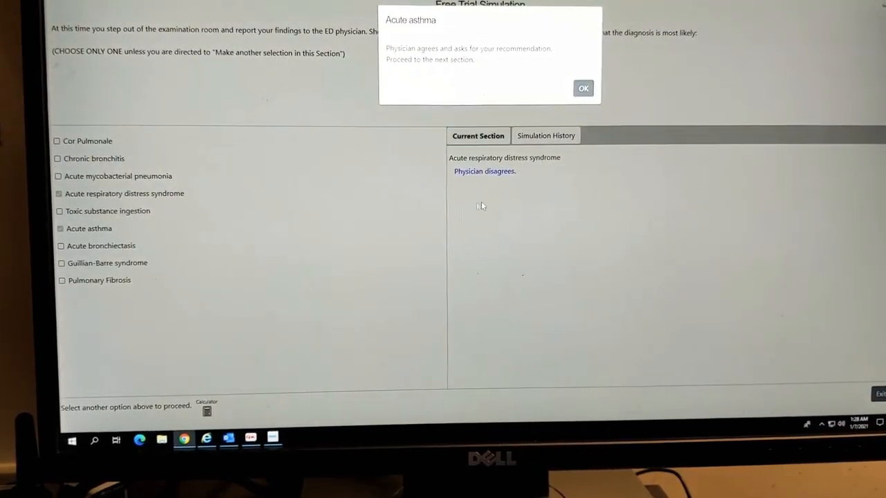
left_click(583, 89)
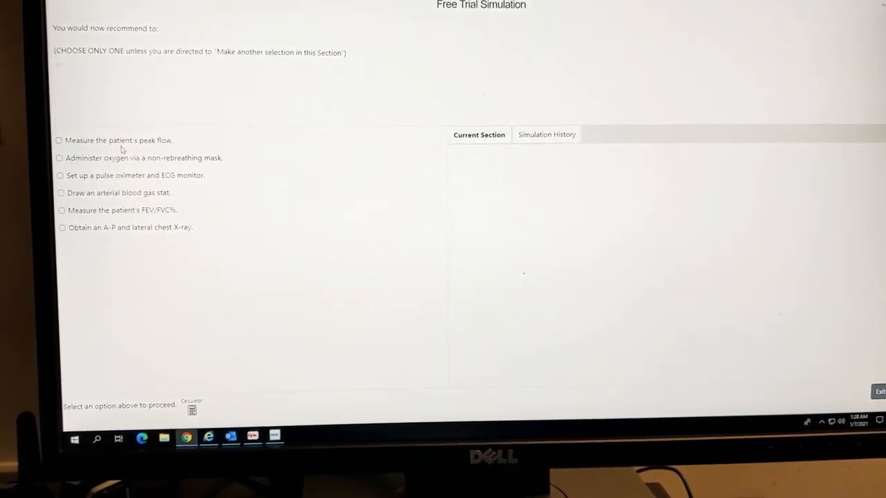
Recommend measuring peak flow and a pulse oximeter with ECG monitor, acknowledging each physician response.
left_click(58, 140)
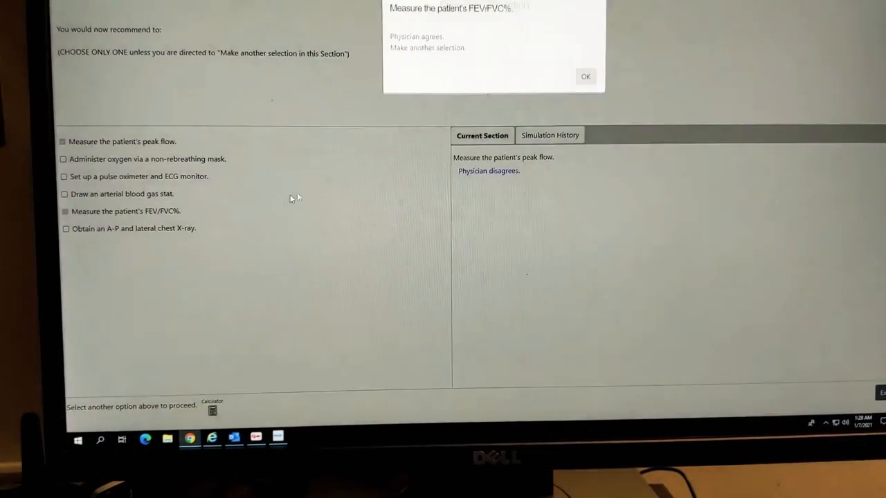
left_click(585, 76)
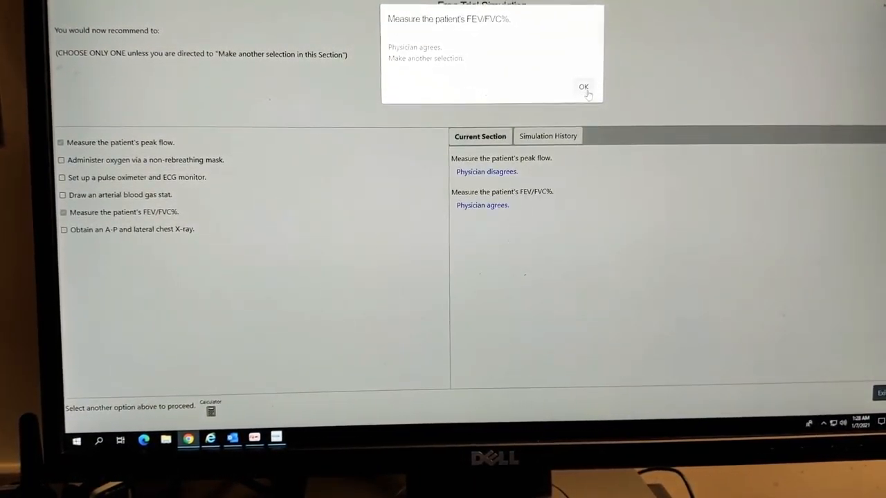
left_click(584, 85)
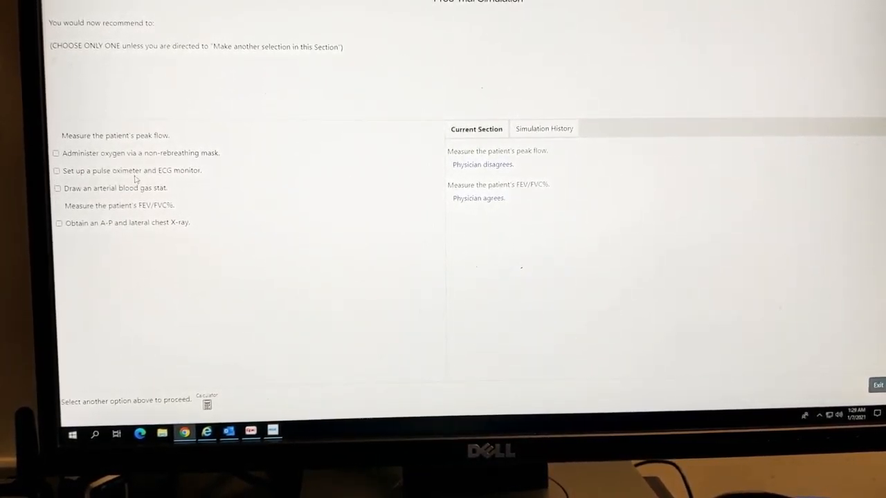
left_click(56, 170)
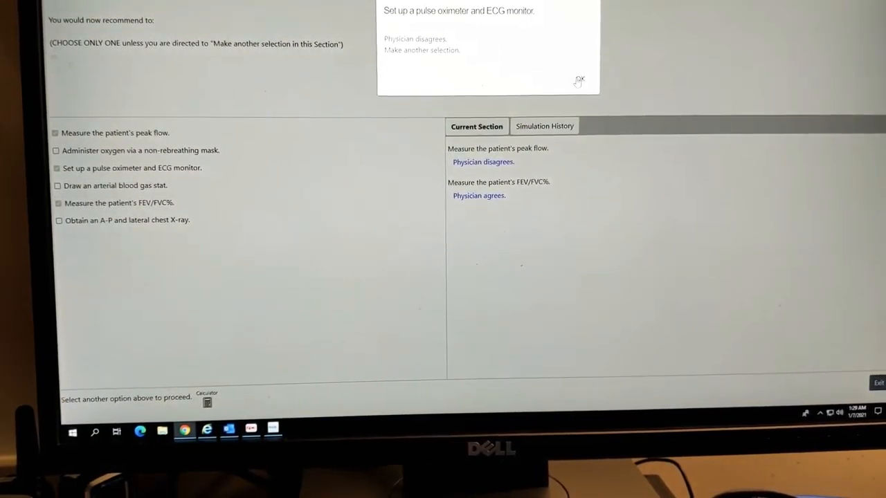
left_click(578, 79)
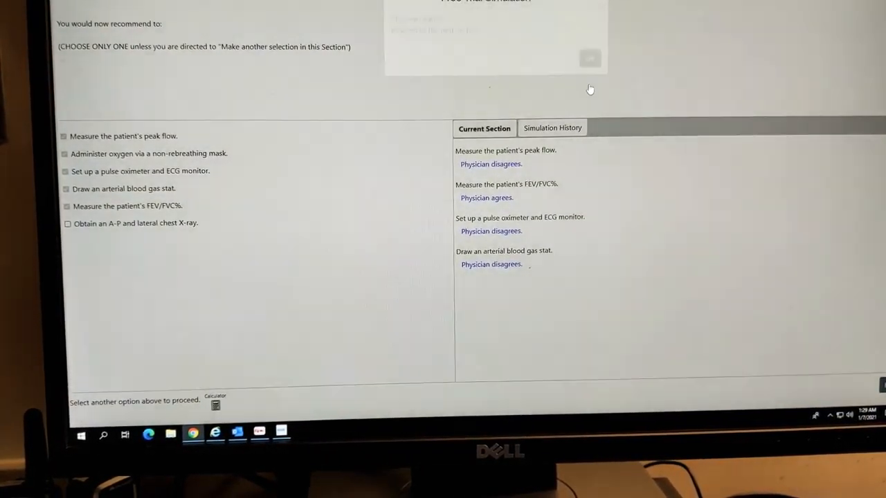
left_click(590, 59)
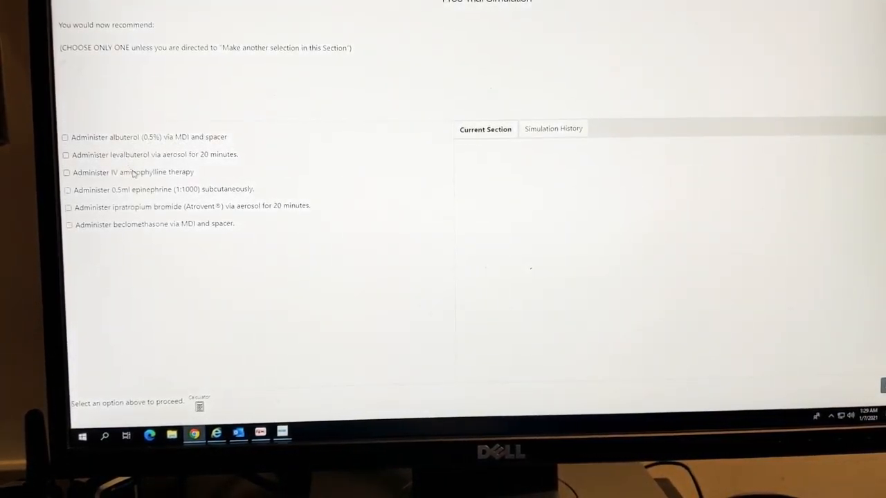
Recommend IV aminophylline and albuterol via MDI with spacer, then choose a patient assessment for the next section.
left_click(66, 172)
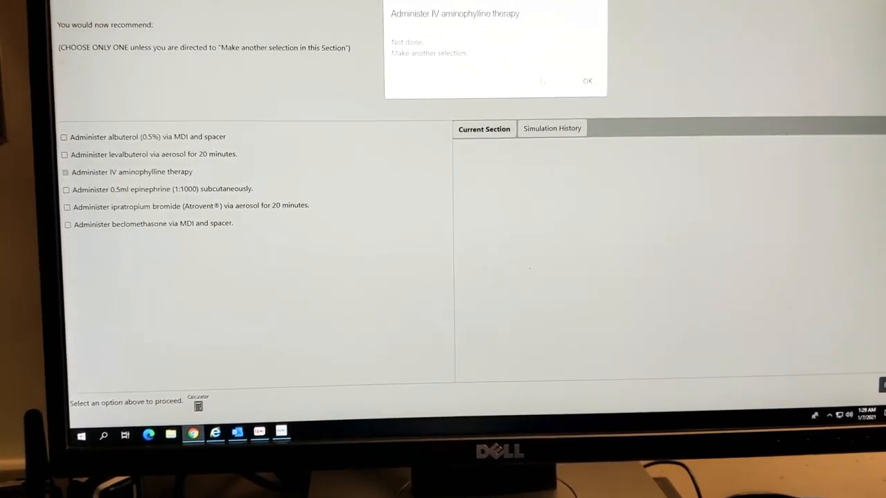
left_click(587, 80)
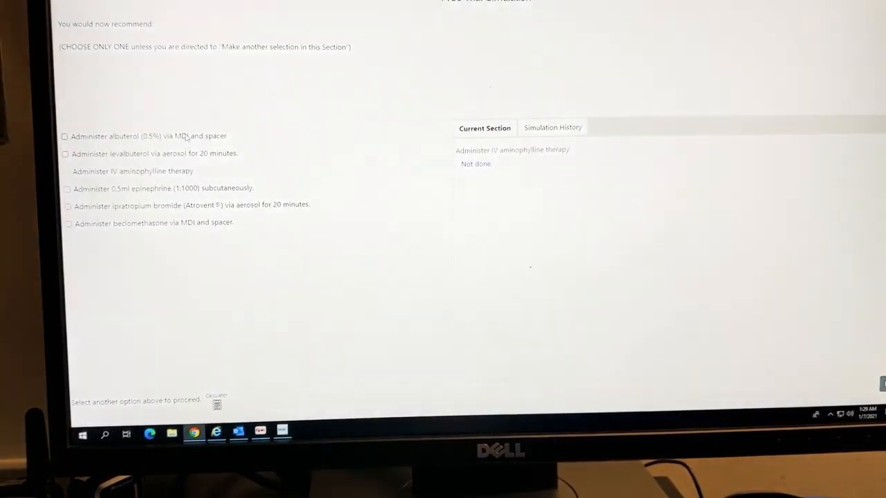
left_click(65, 135)
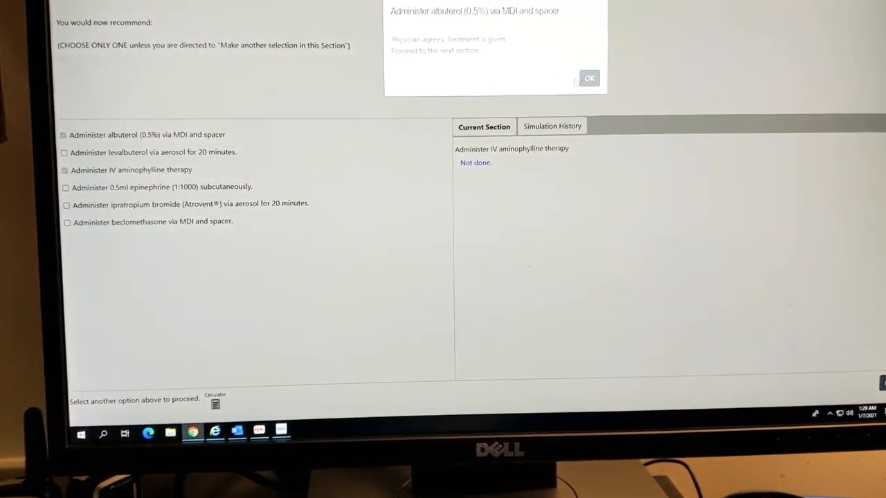
left_click(588, 78)
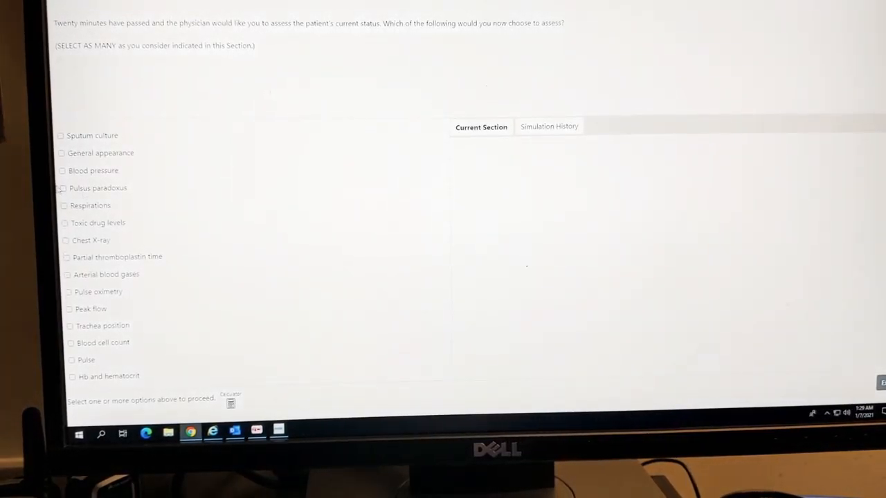
left_click(61, 135)
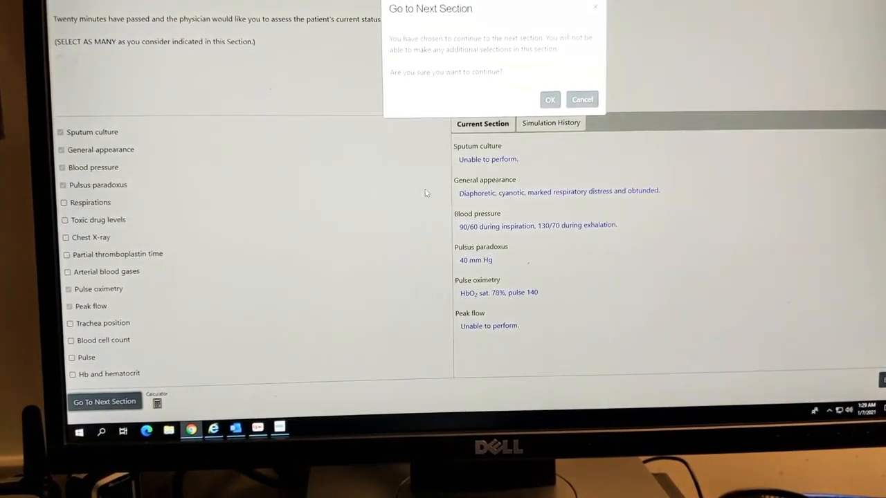
left_click(550, 100)
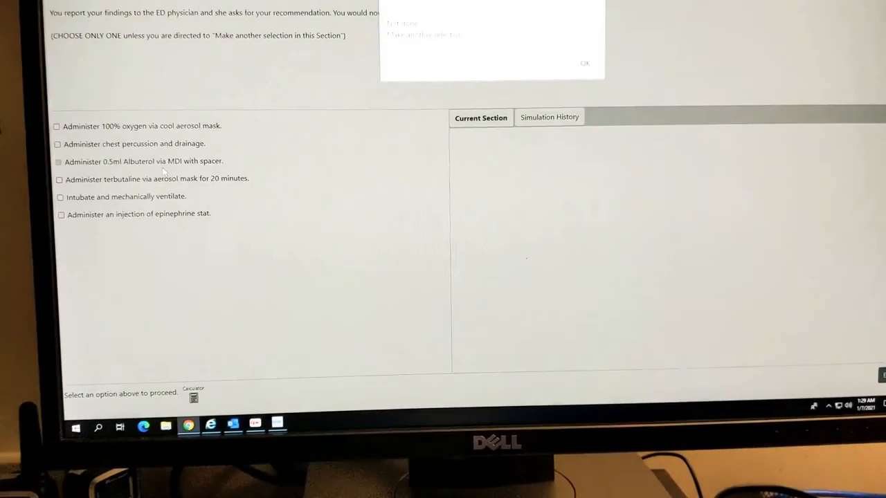
left_click(585, 62)
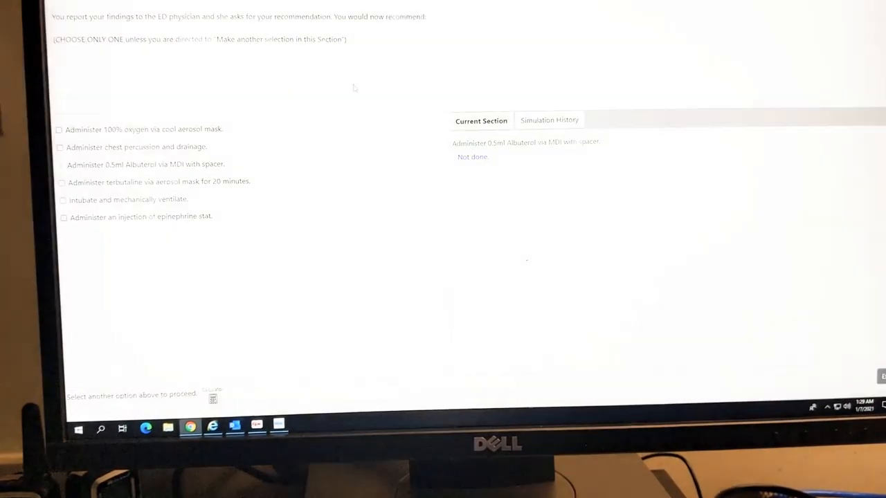
Recommend 100% oxygen via cool aerosol mask and chest percussion with drainage, acknowledging each response.
left_click(58, 129)
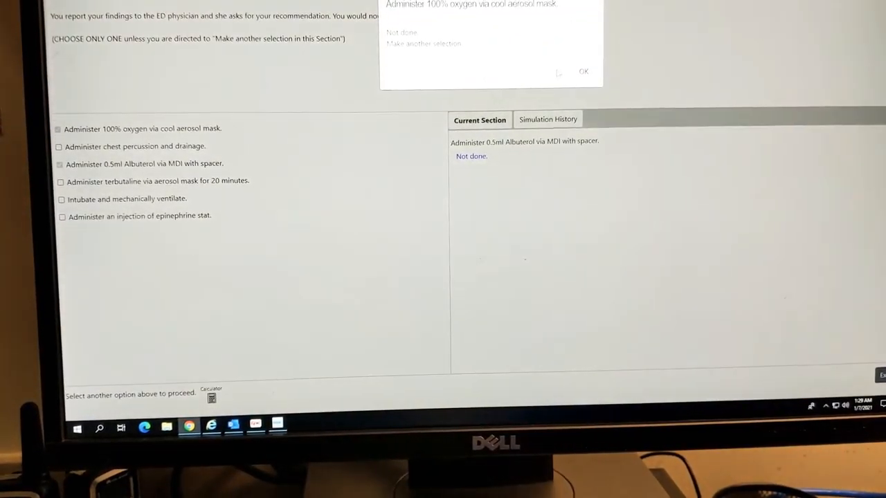
left_click(584, 72)
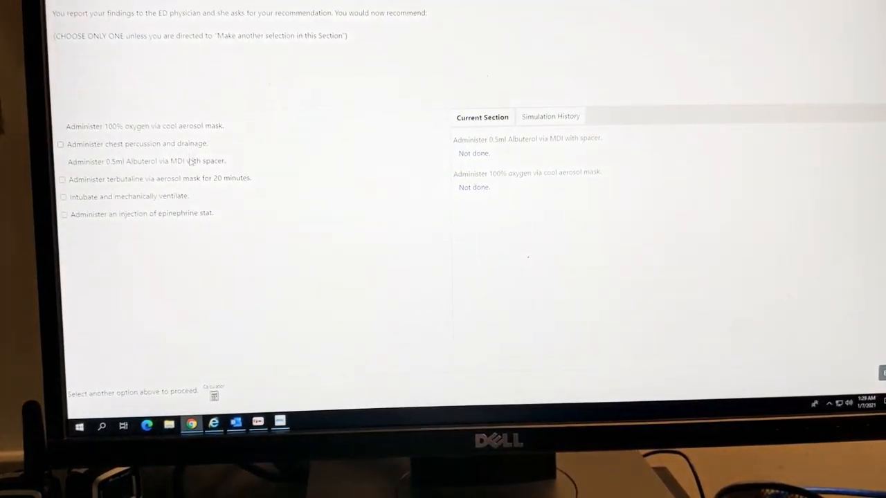
left_click(61, 144)
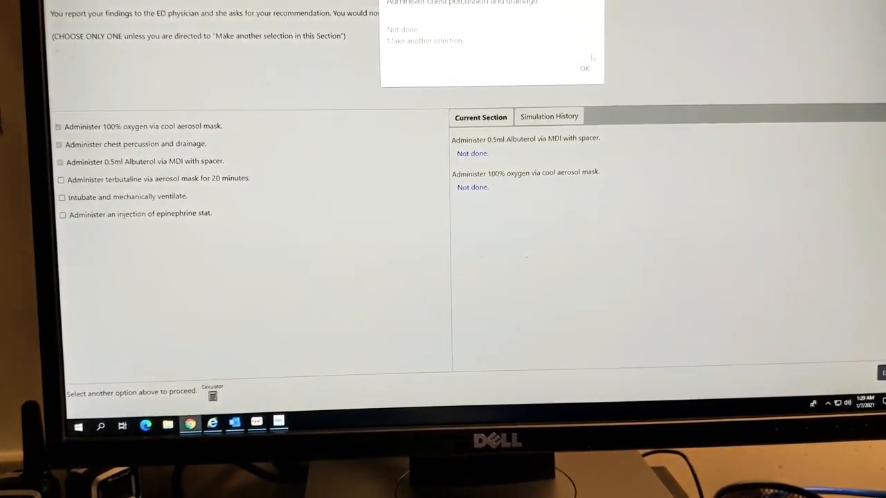
left_click(584, 67)
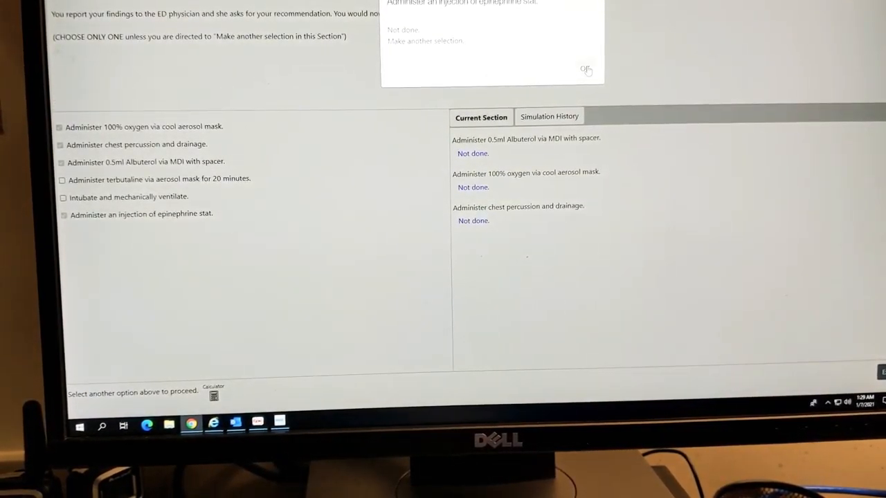
left_click(585, 69)
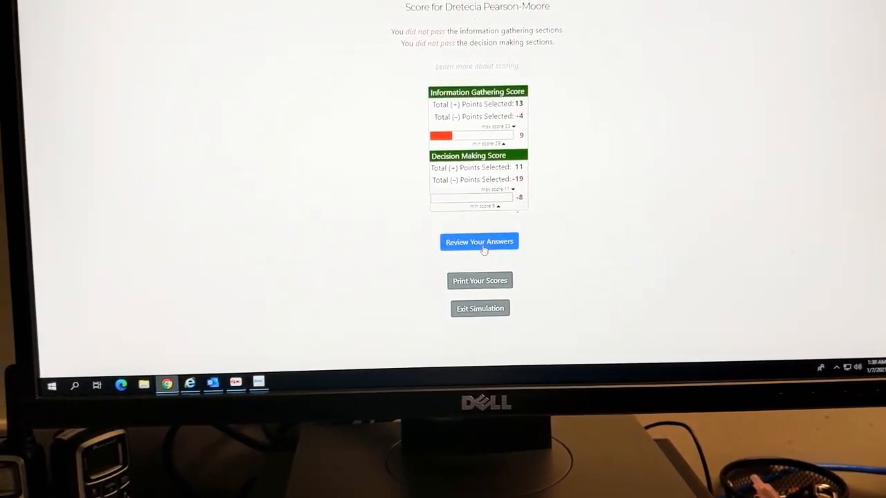
From the score page, go to Review Your Answers to reach the review instructions.
left_click(479, 241)
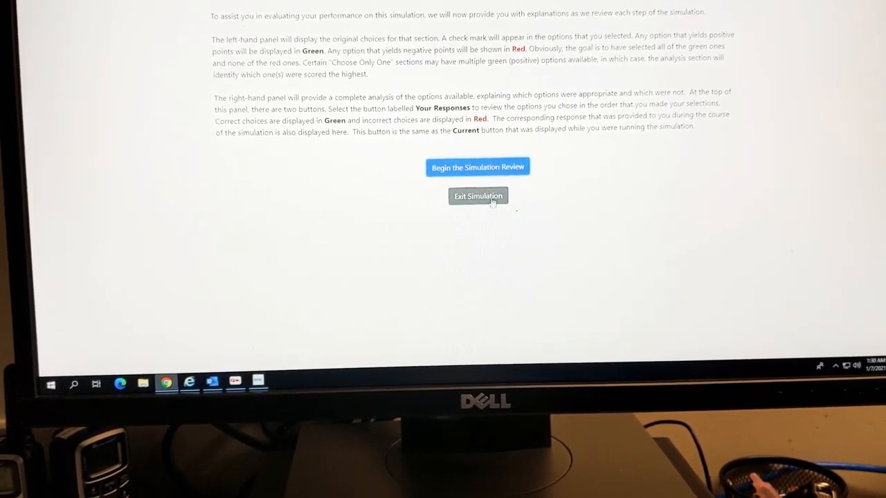
Begin the simulation review and read through the Information Gathering analysis text.
left_click(477, 166)
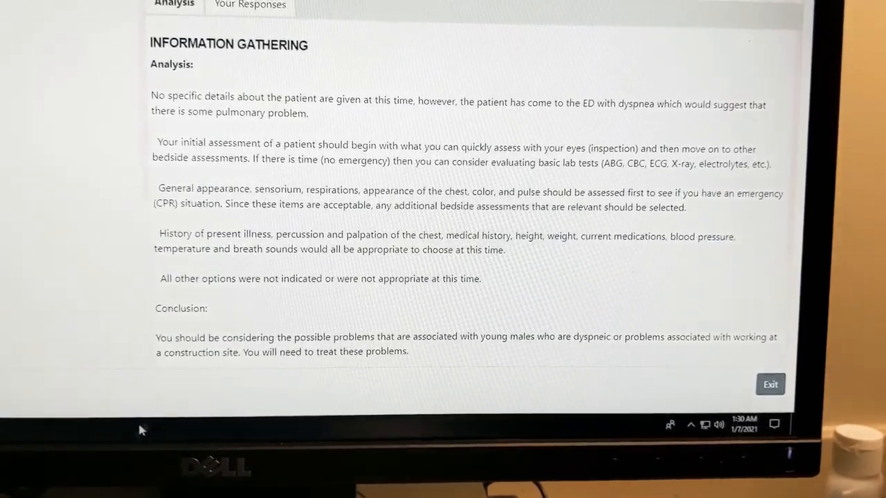
mouse_move(80, 307)
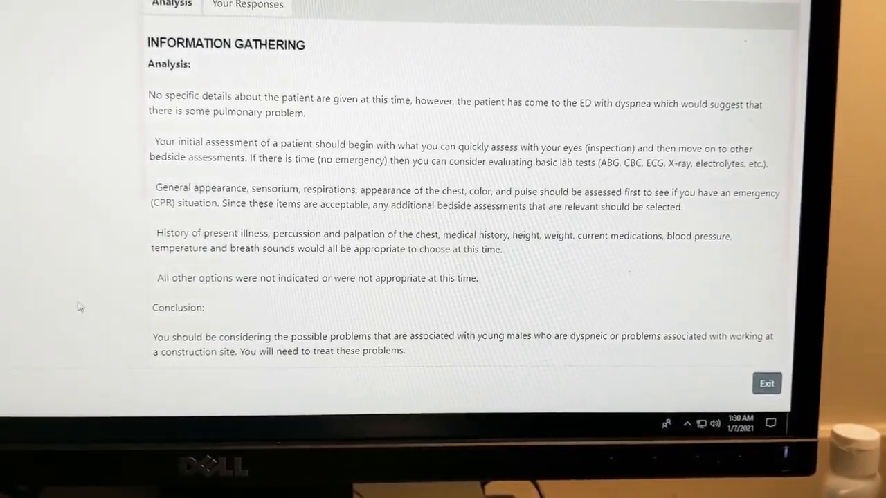
scroll("down", 3)
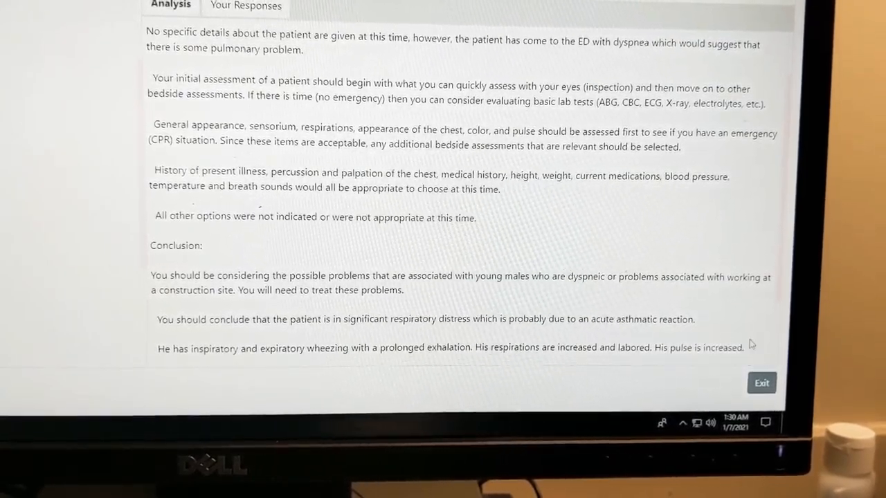
scroll("down", 3)
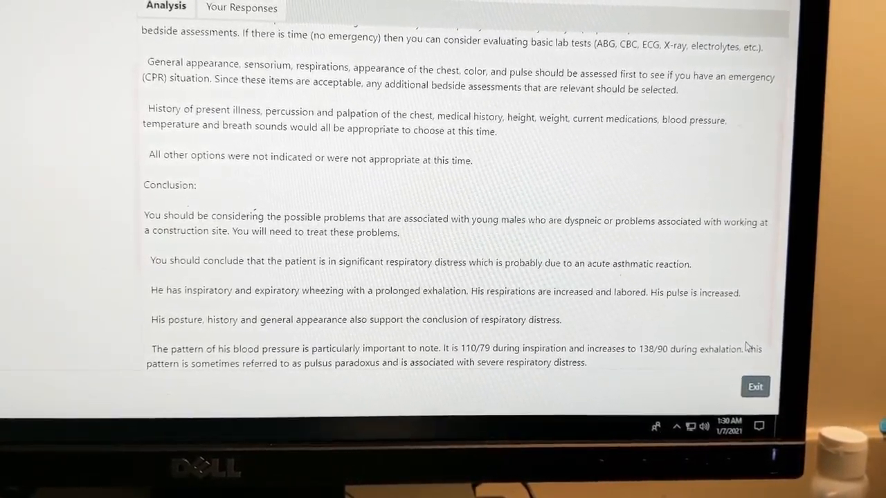
scroll("down", 3)
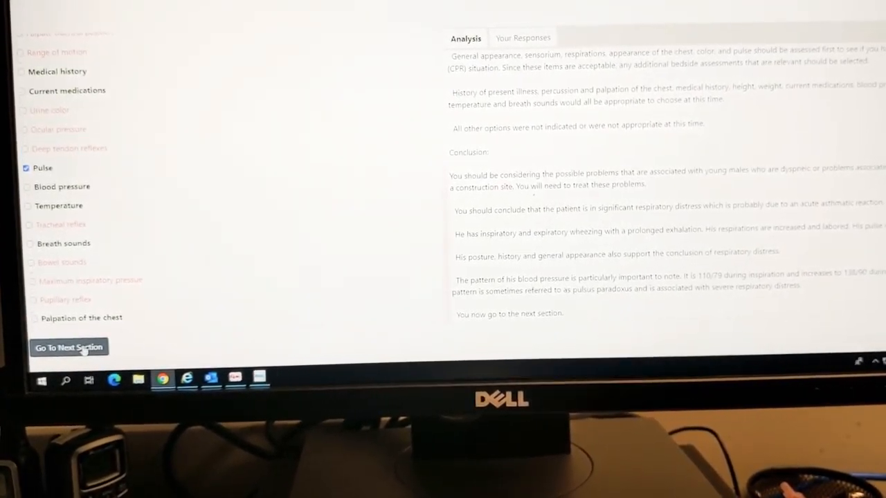
Advance the review to the Decision Making analysis confirming an acute asthmatic attack.
left_click(69, 348)
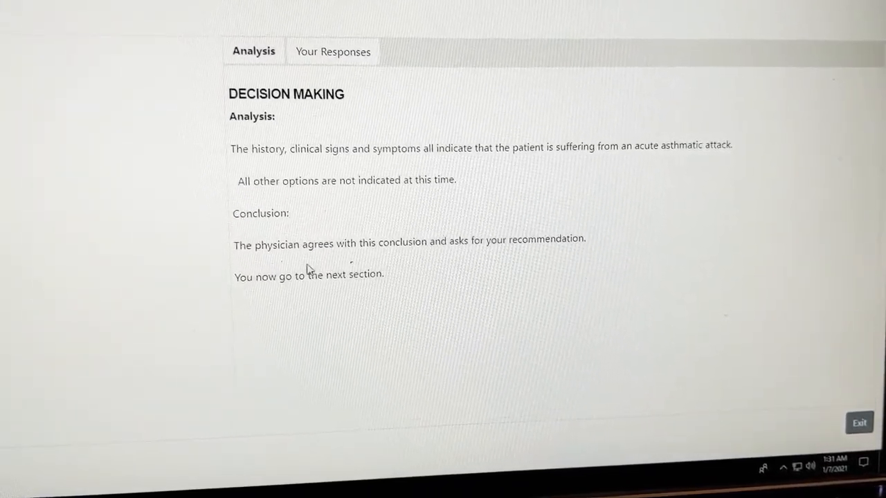
mouse_move(416, 299)
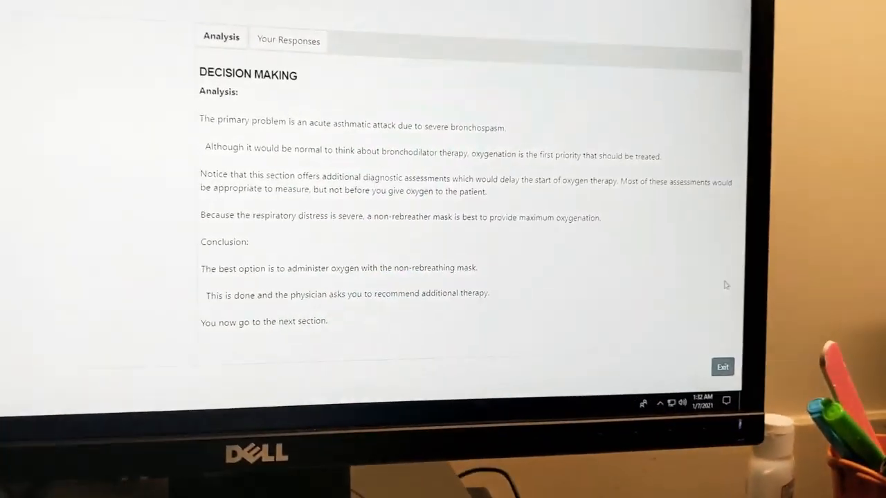
Exit the answer review and look over the Clinical Simulations home page with the unfinished Free Trial Simulation.
left_click(723, 367)
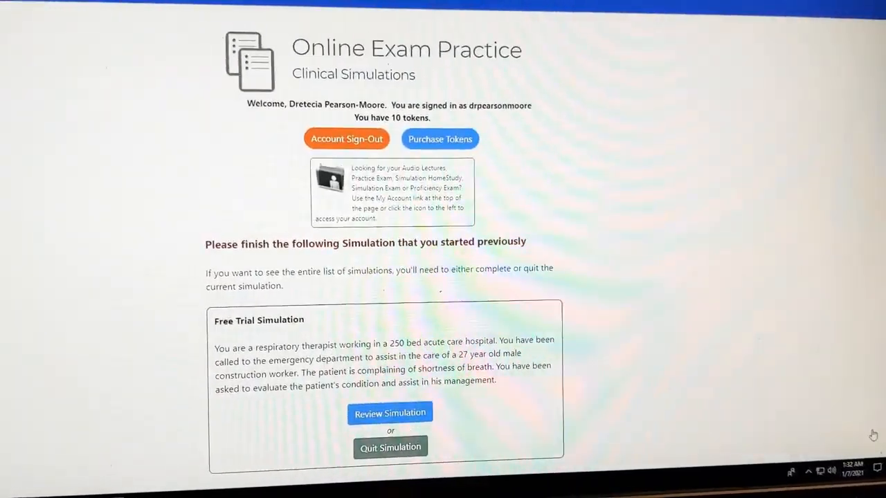
scroll("down", 3)
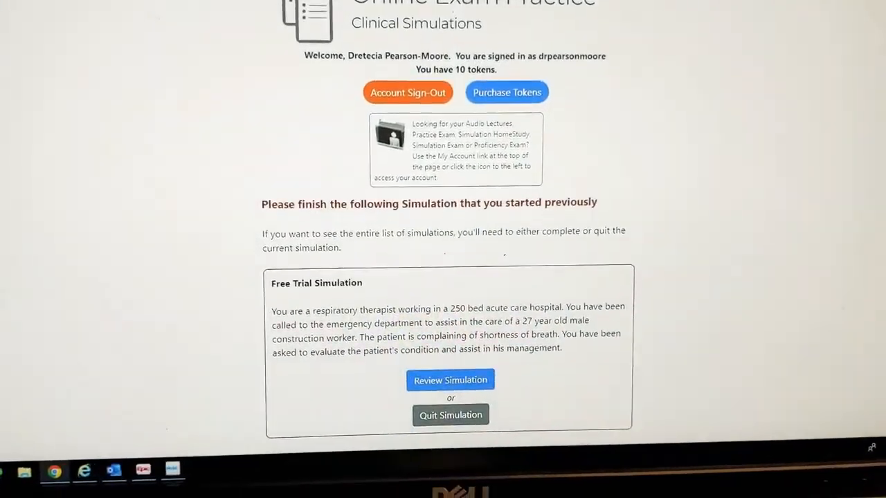
scroll("down", 3)
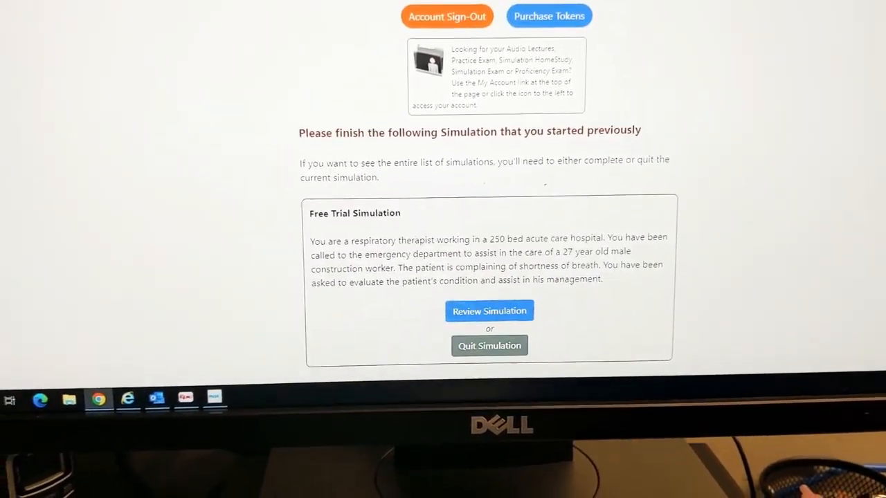
scroll("up", 3)
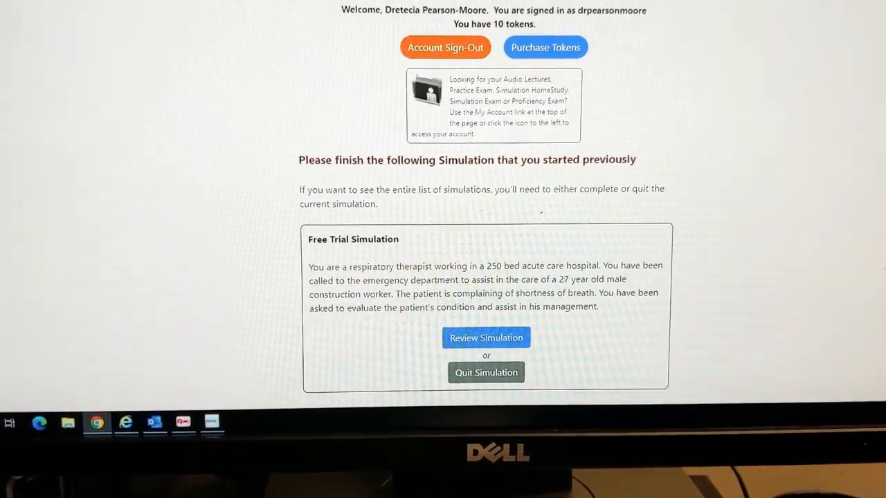